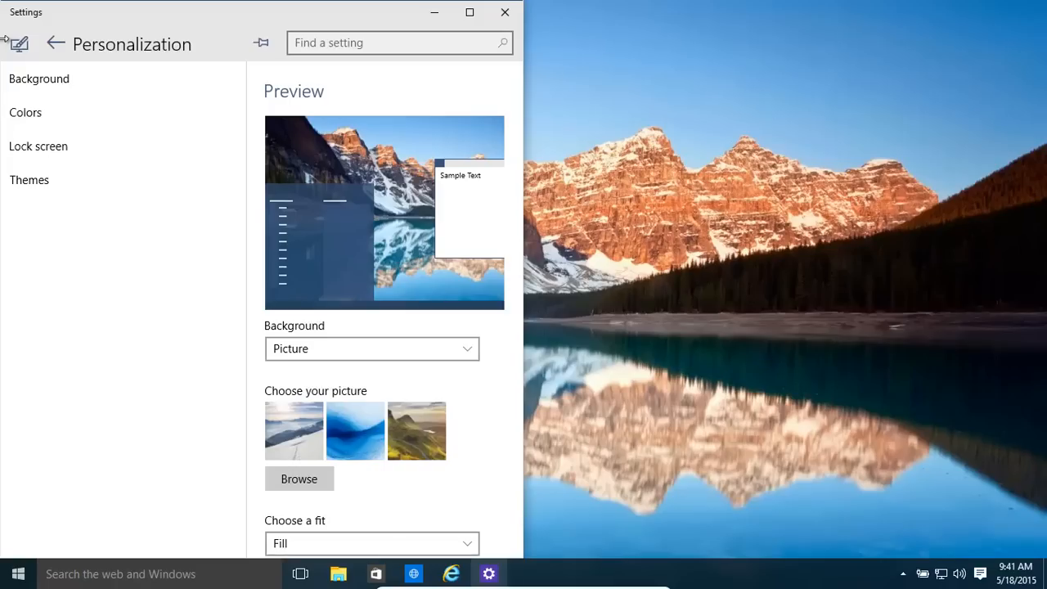
Drag the Personalization Settings window to the top-right corner to snap it into a quarter
drag(270, 11, 793, 12)
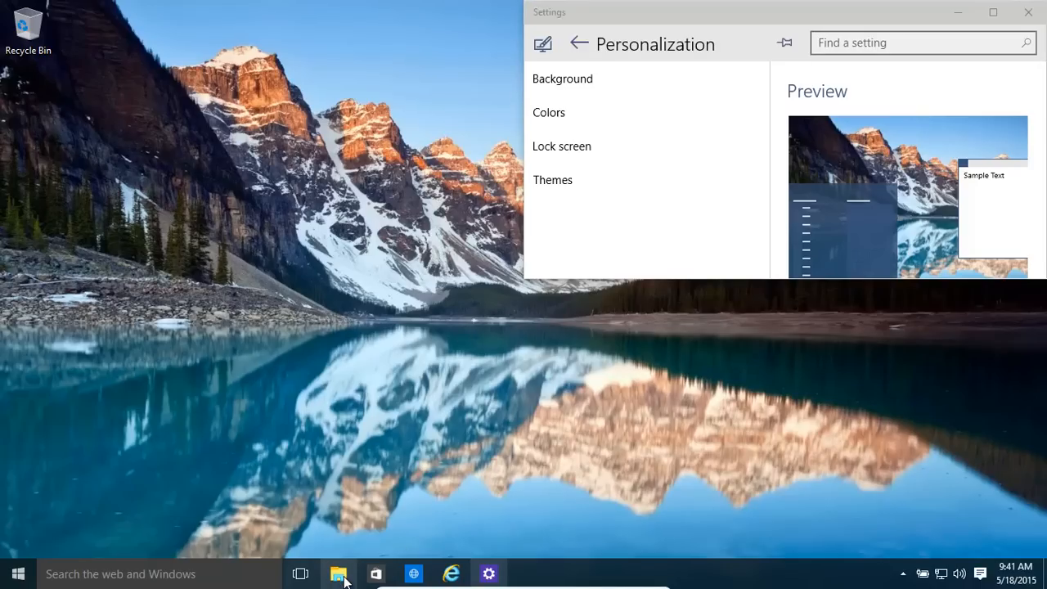
Launch File Explorer from the taskbar, showing Quick access beside the snapped Settings window
click(337, 573)
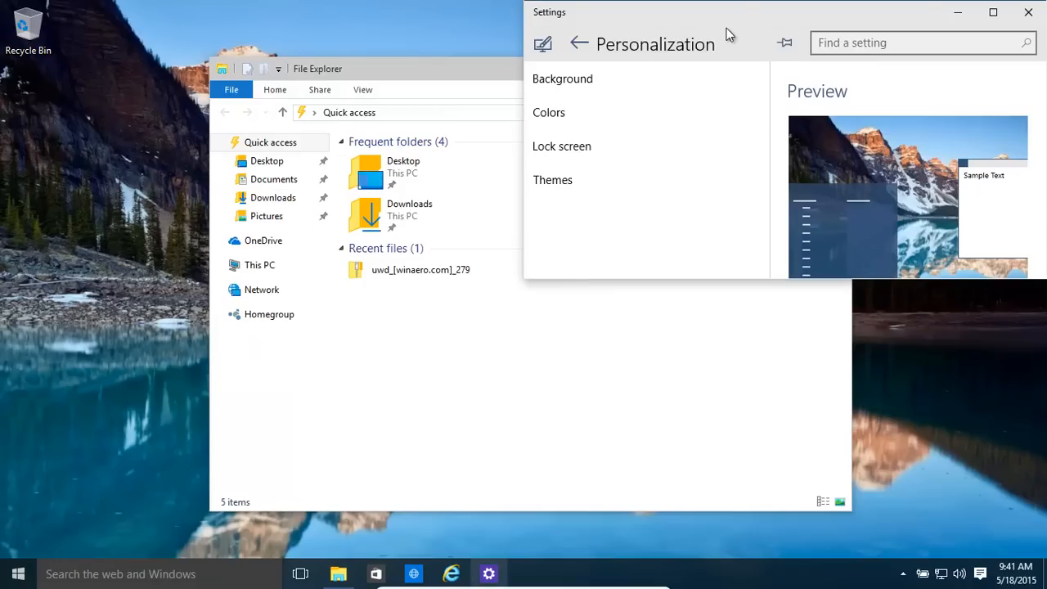
mouse_move(713, 24)
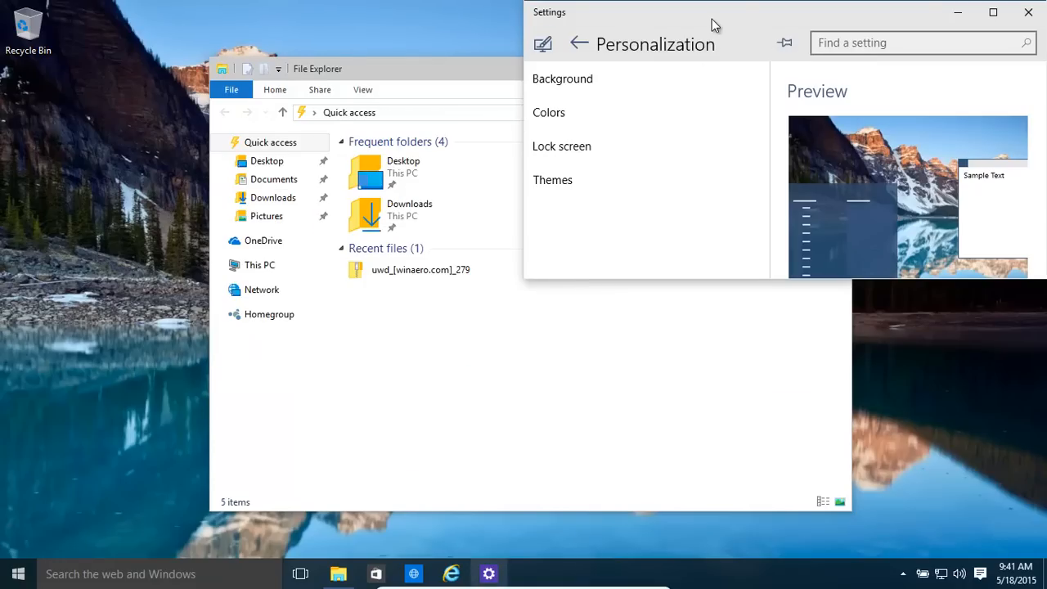
click(259, 265)
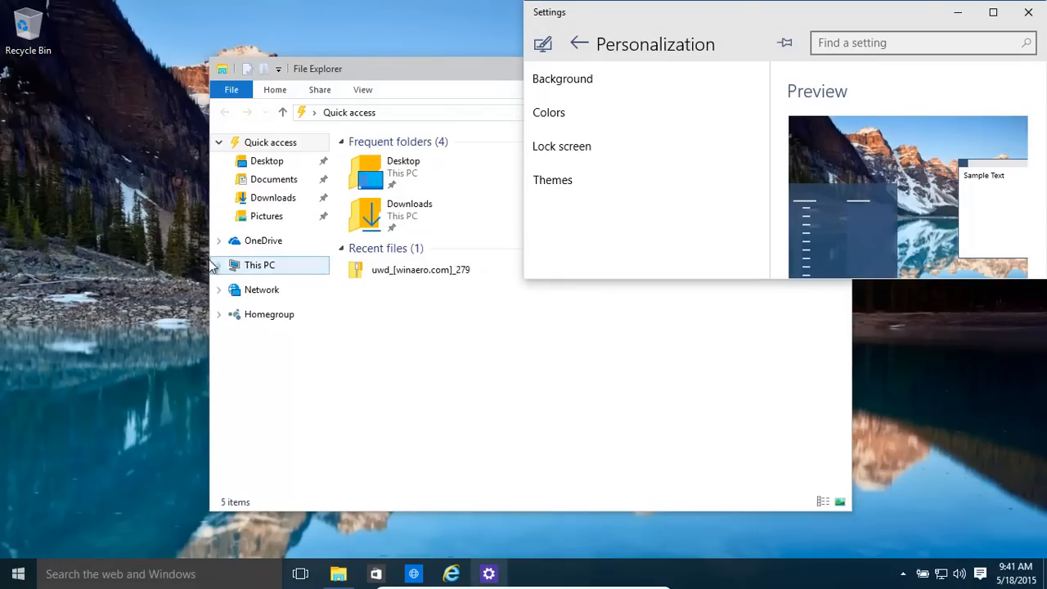
mouse_move(157, 285)
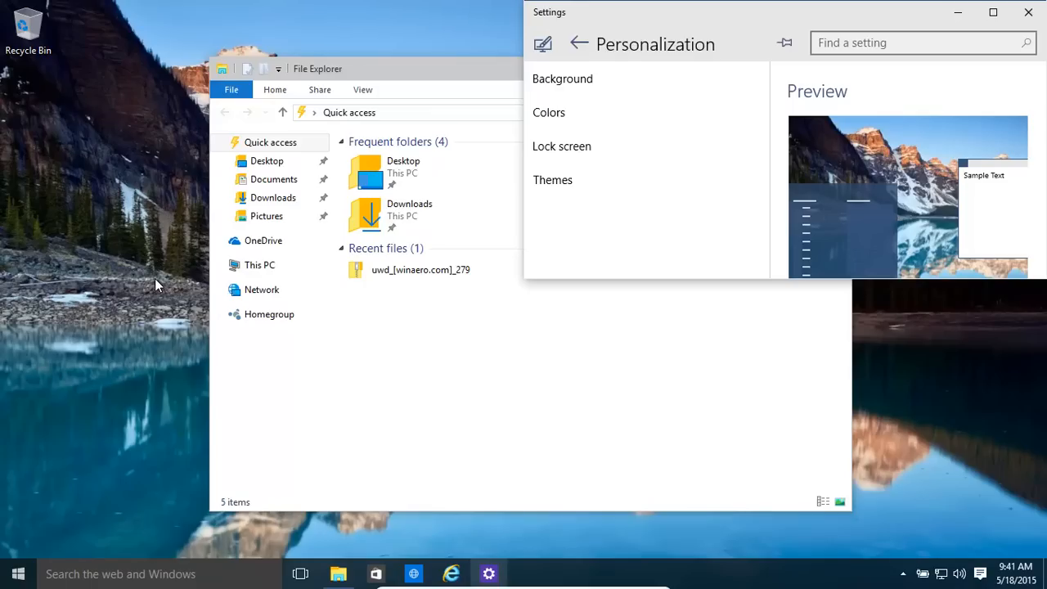
mouse_move(309, 561)
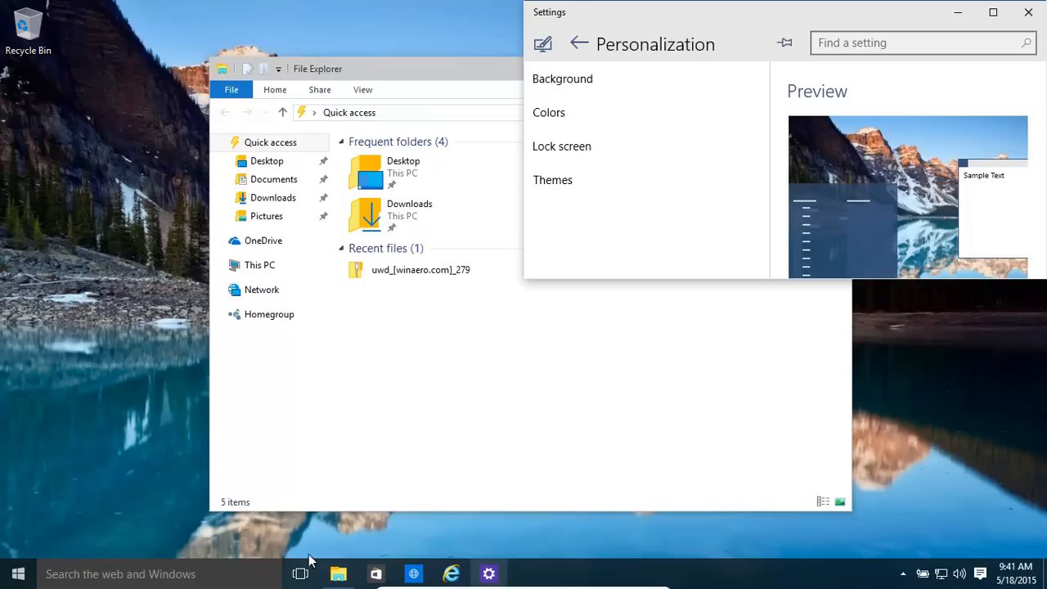
mouse_move(320, 579)
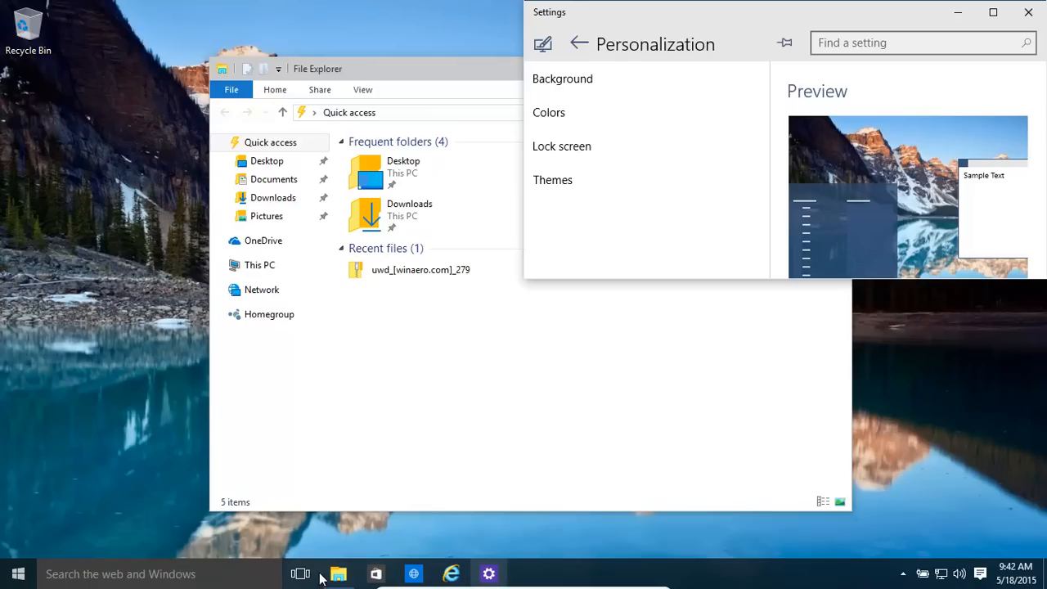
mouse_move(337, 574)
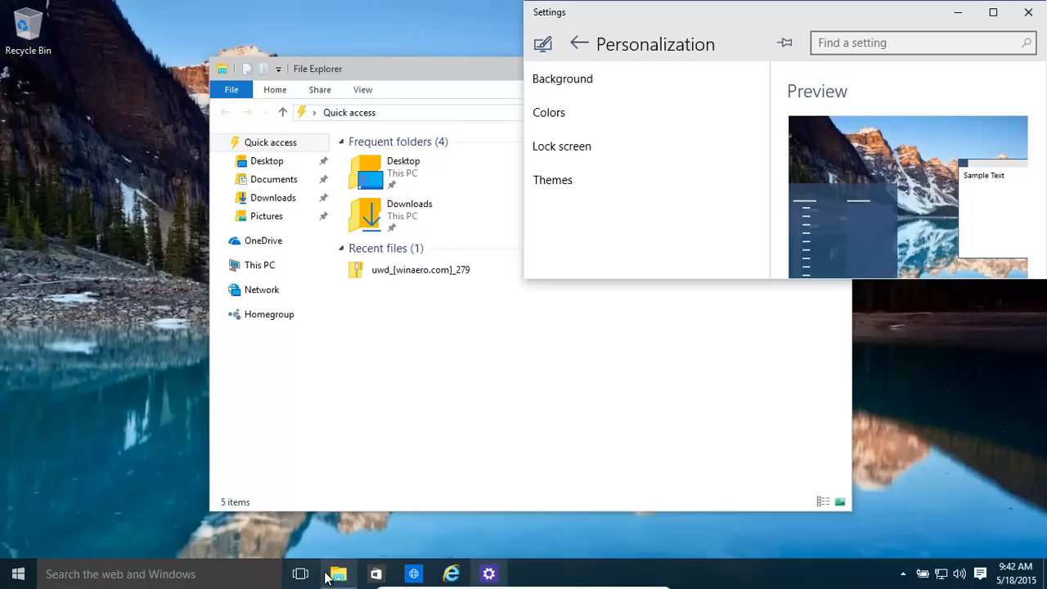
Review Desktop 1 and Desktop 2 in Task View, then switch to the empty Desktop 2
click(300, 574)
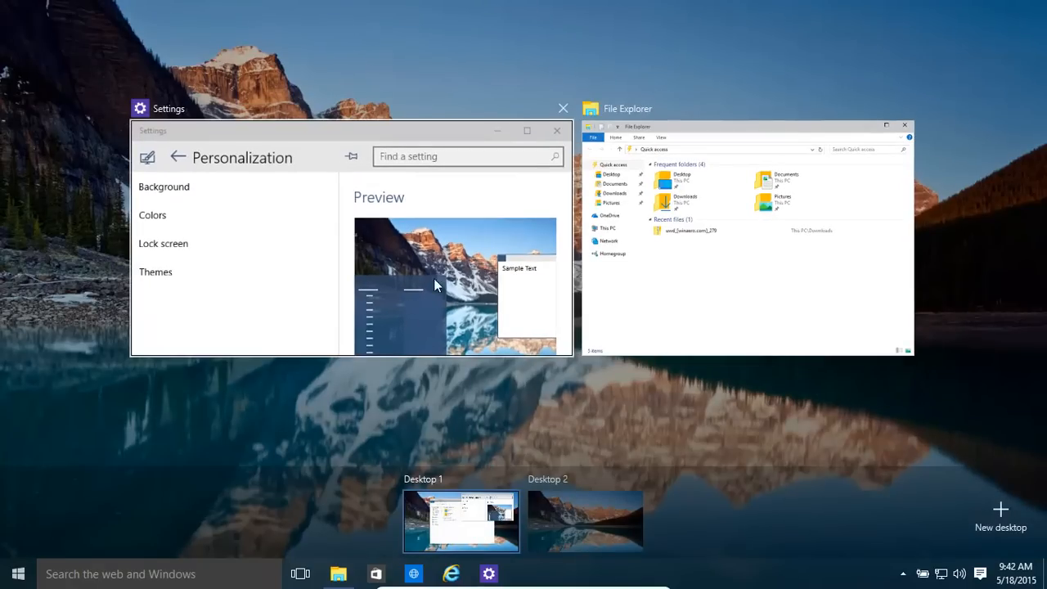
mouse_move(585, 521)
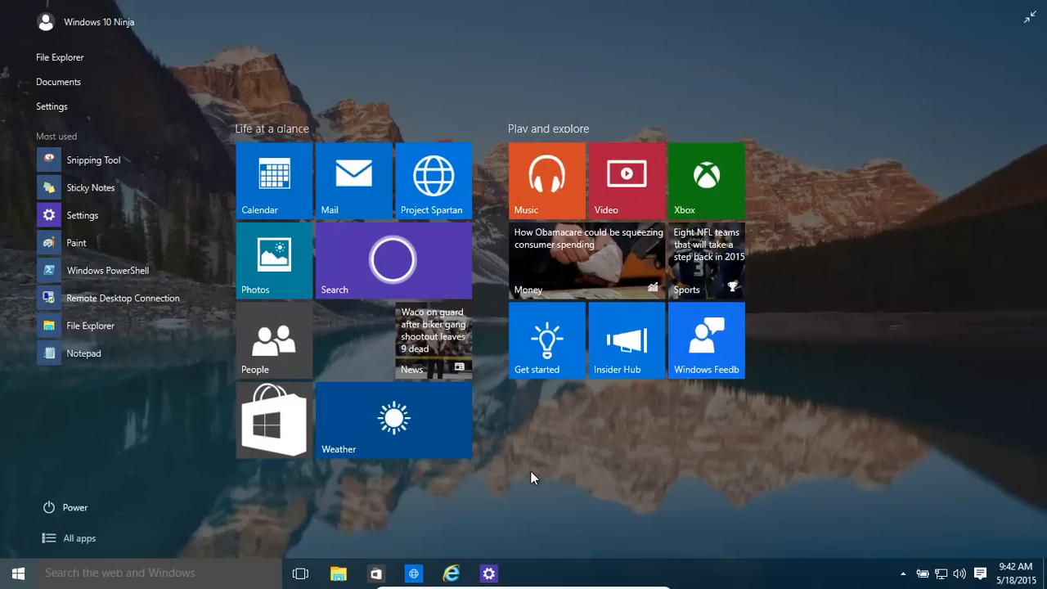
mouse_move(523, 487)
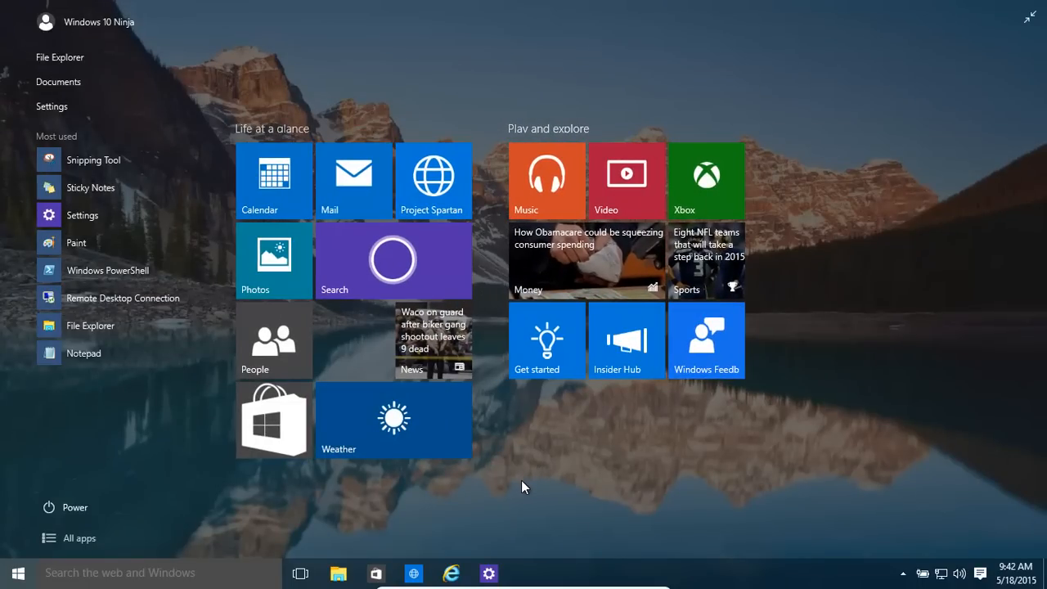
click(300, 573)
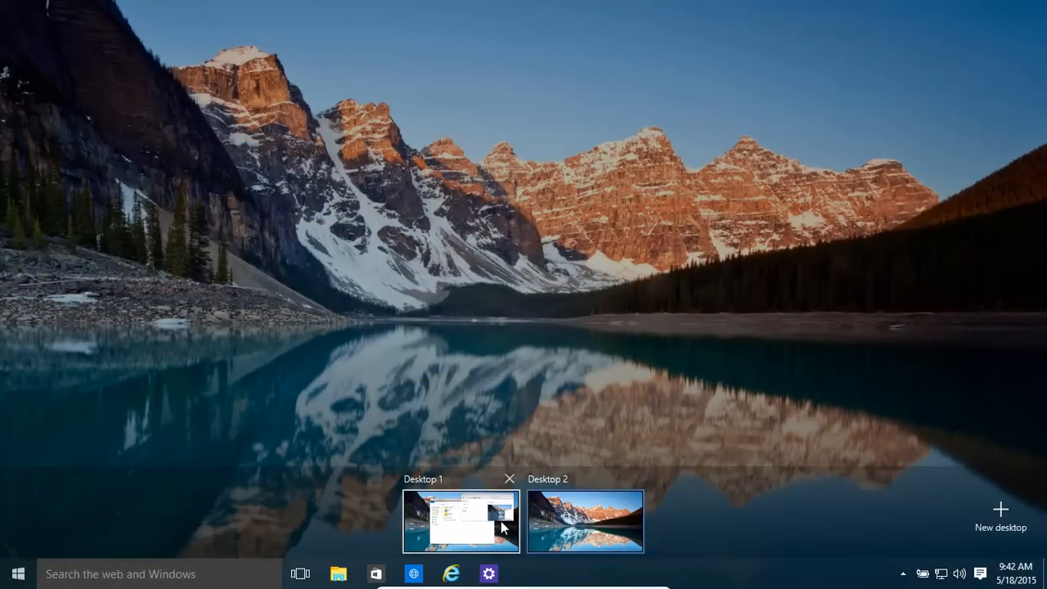
click(460, 522)
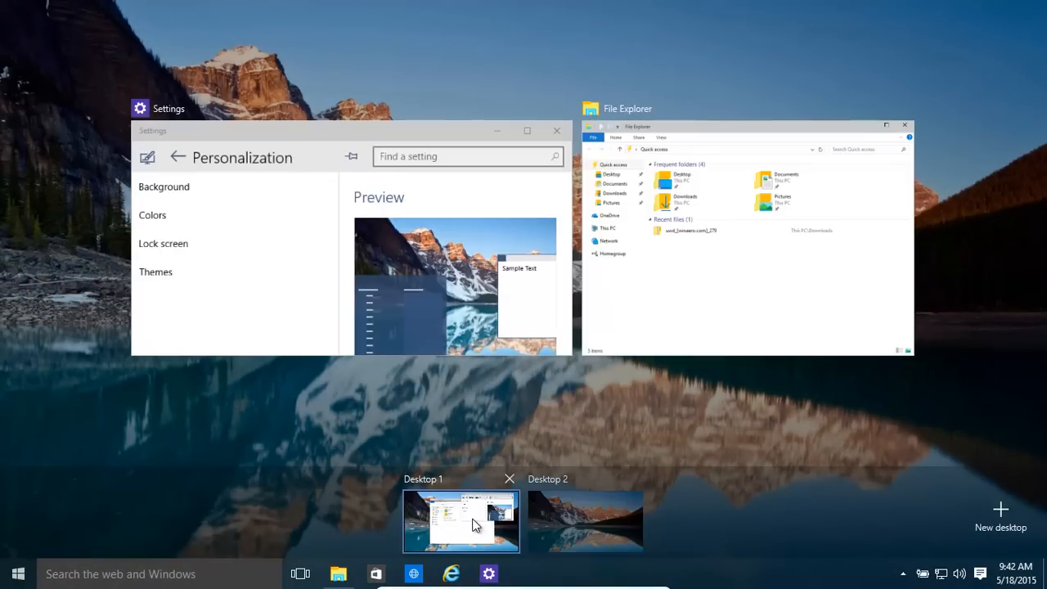
click(461, 521)
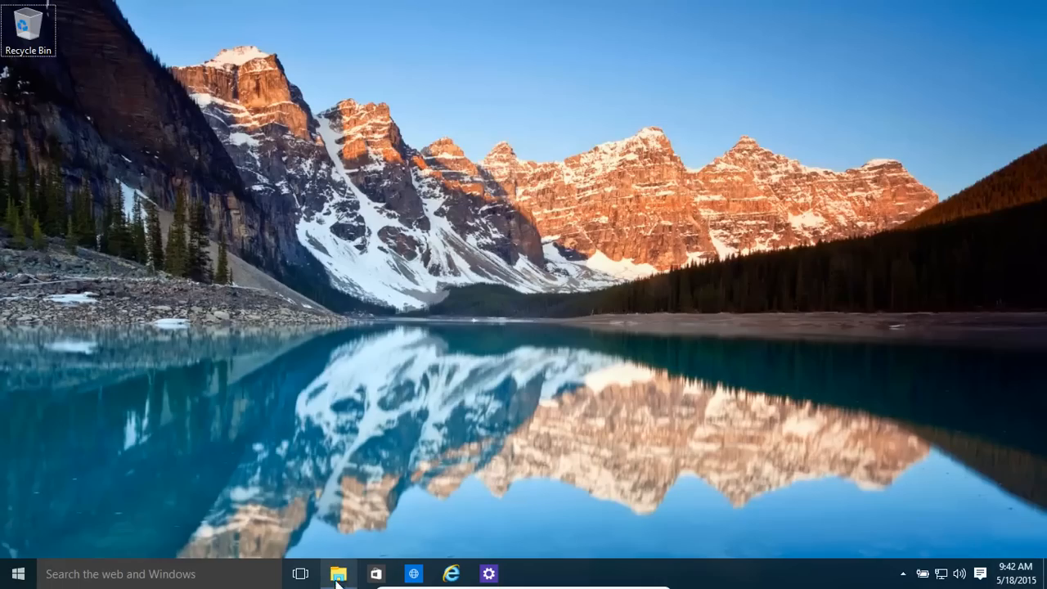
Open a File Explorer window at Quick access on the second desktop
click(337, 574)
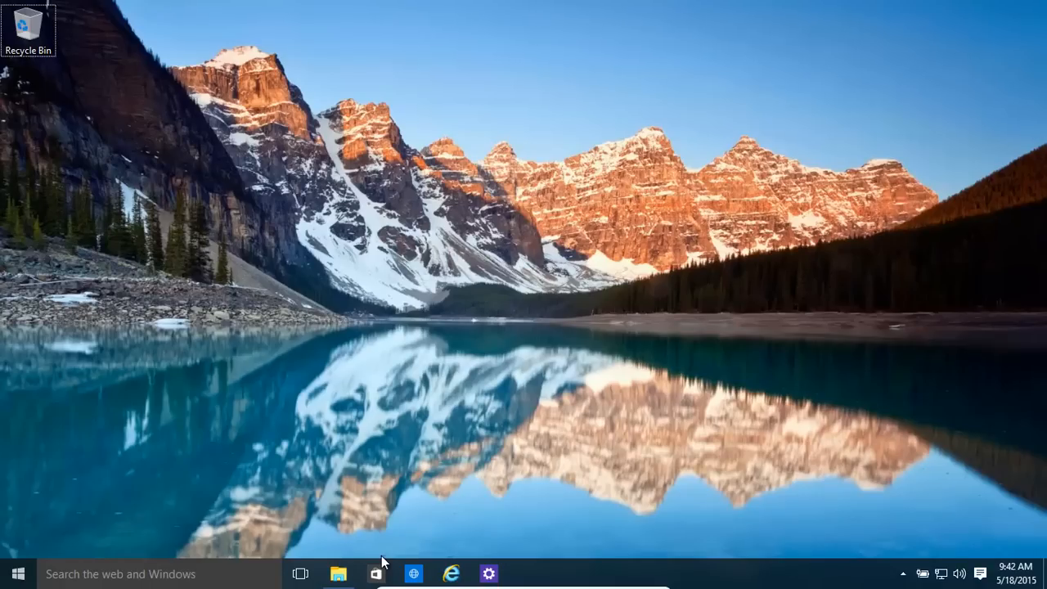
mouse_move(394, 261)
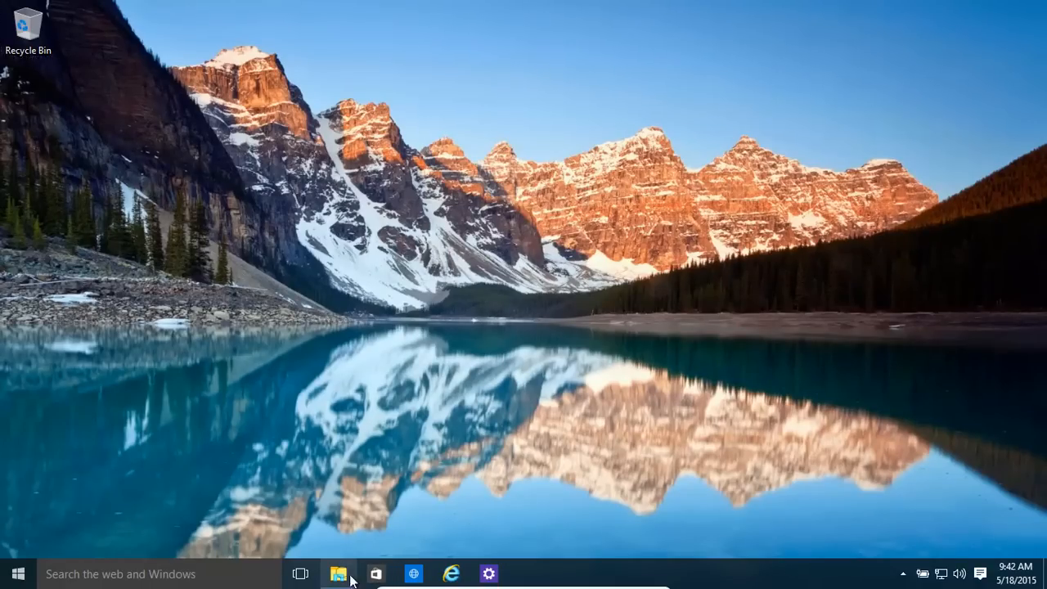
click(338, 573)
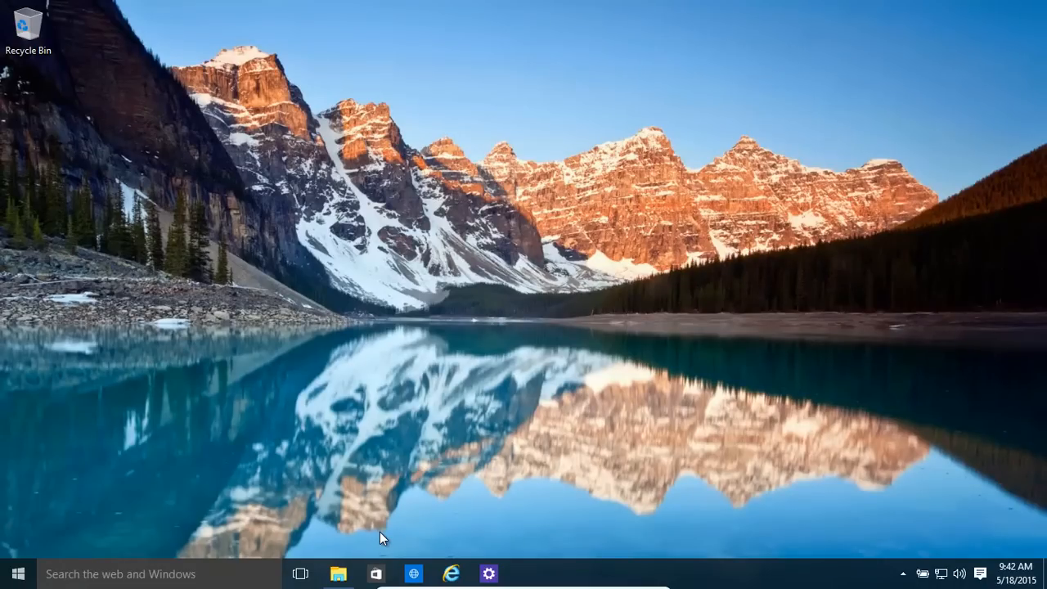
click(338, 573)
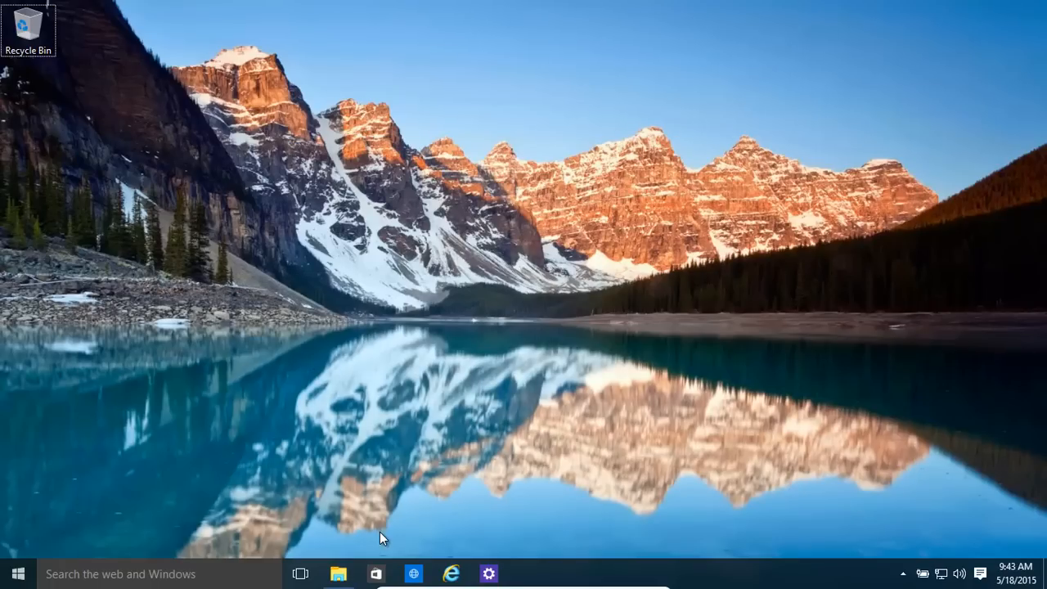
click(337, 572)
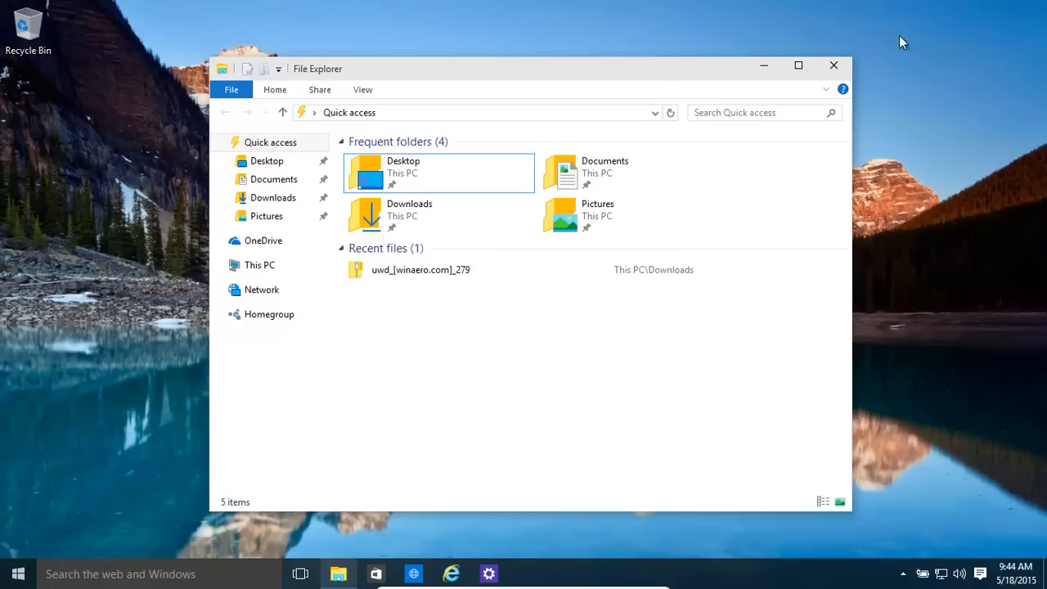
mouse_move(660, 81)
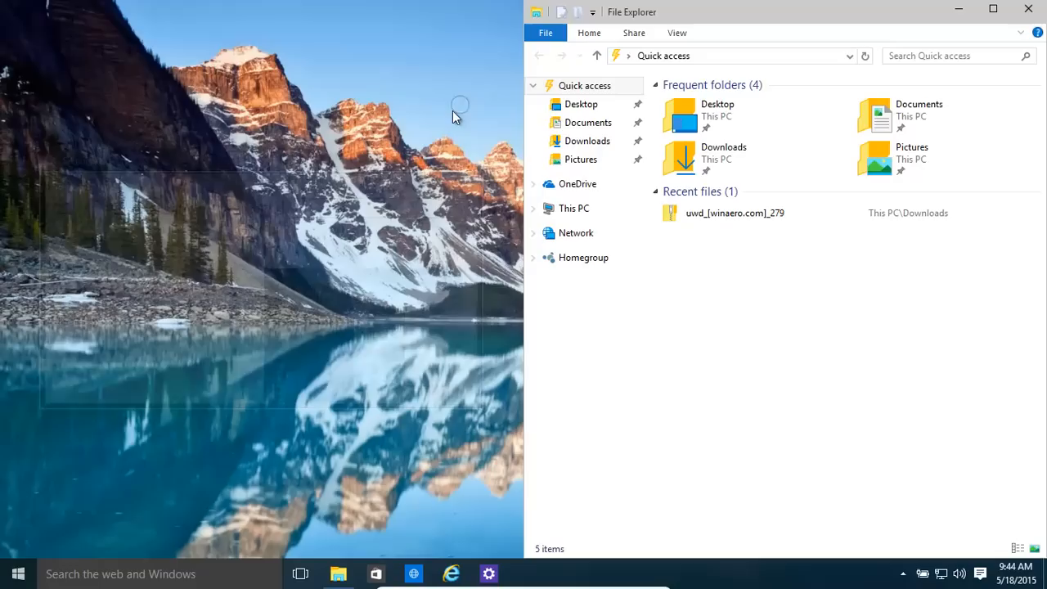
Close the File Explorer window and the Task Manager, leaving the second desktop empty
click(1027, 9)
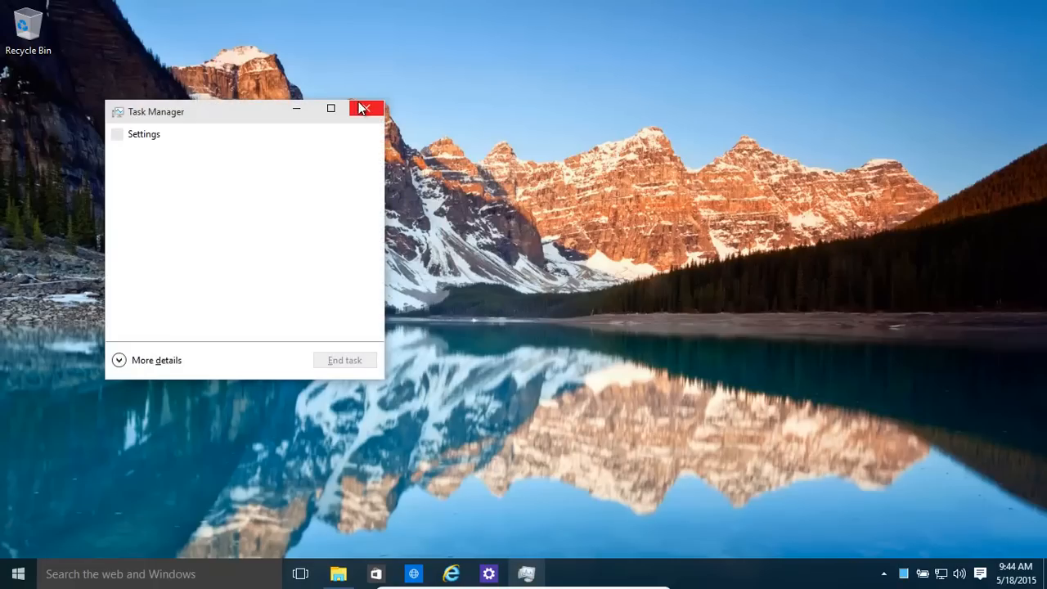
click(365, 108)
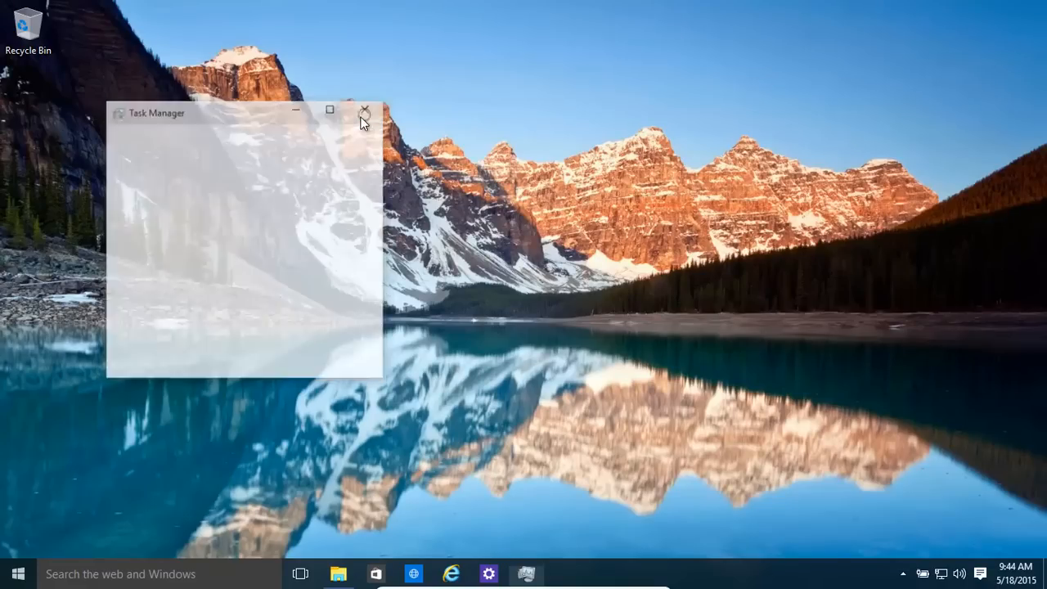
click(365, 109)
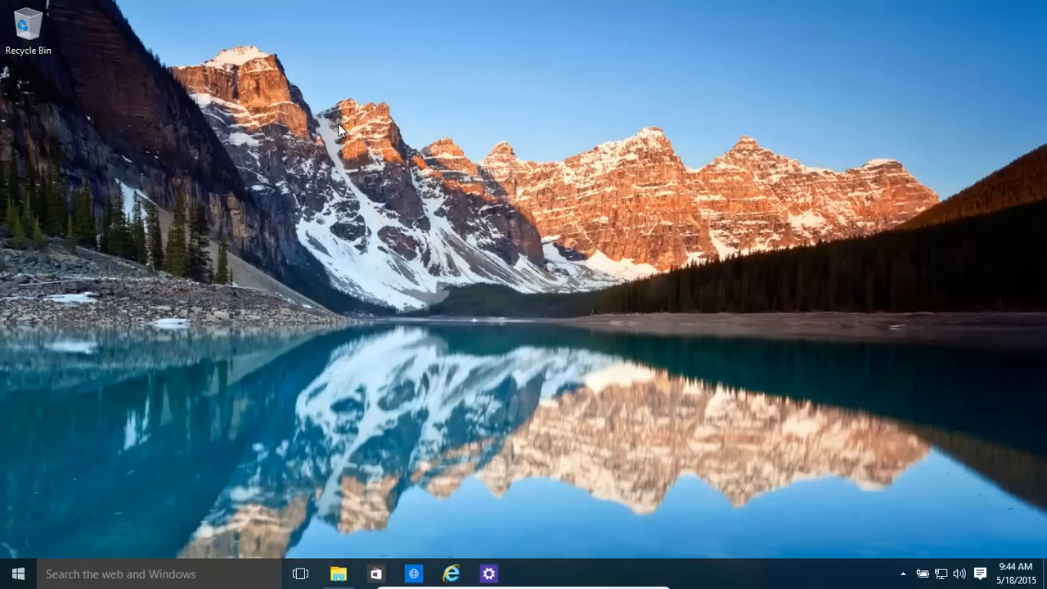
Dismiss the Ctrl+Alt+Del security screen, then start entering 'cmd.e' in the Run box
key(ctrl+alt+delete)
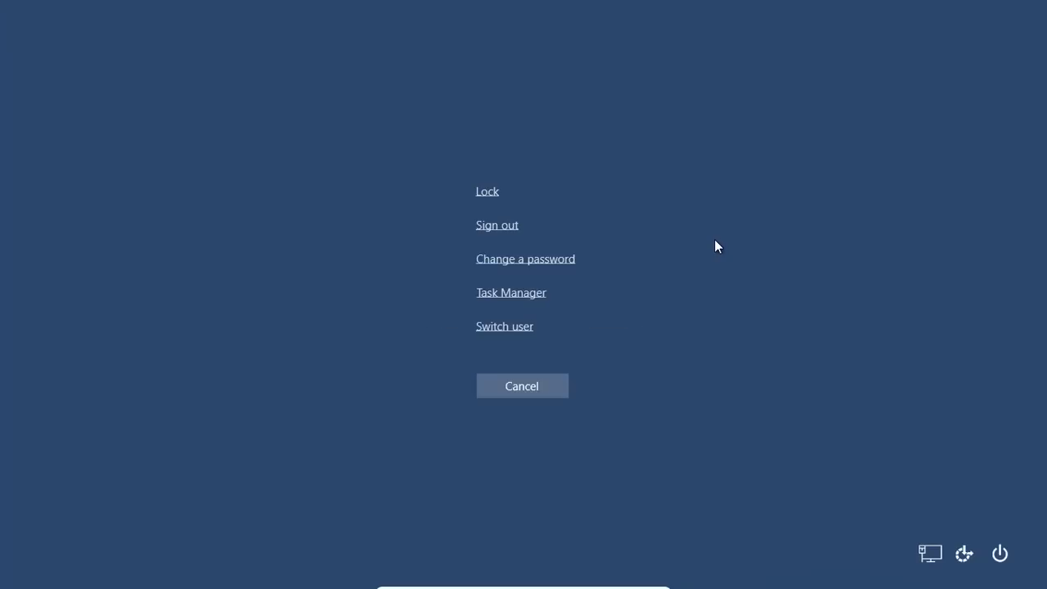
mouse_move(605, 238)
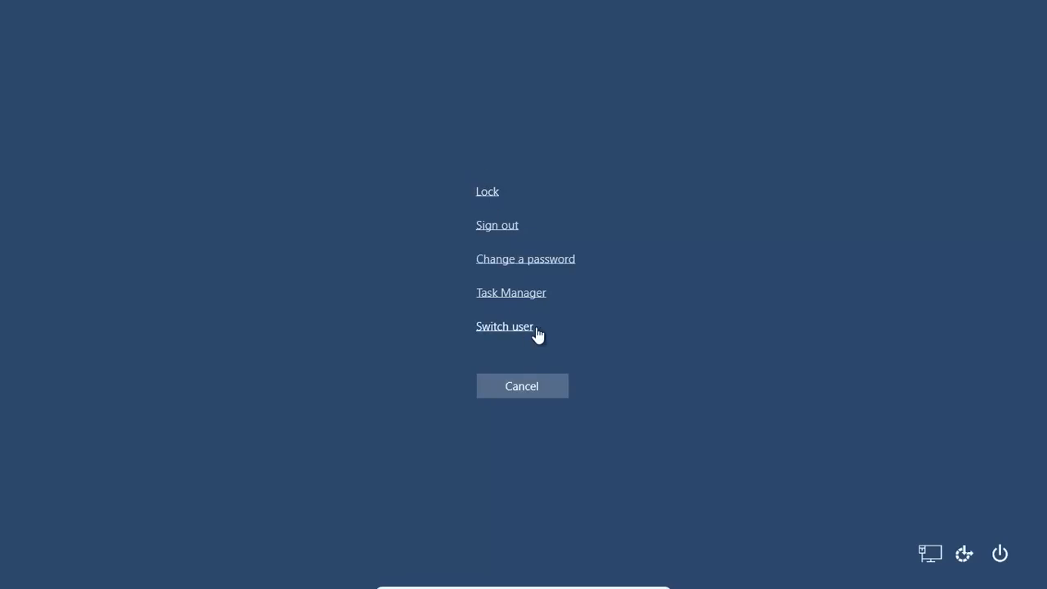
mouse_move(515, 339)
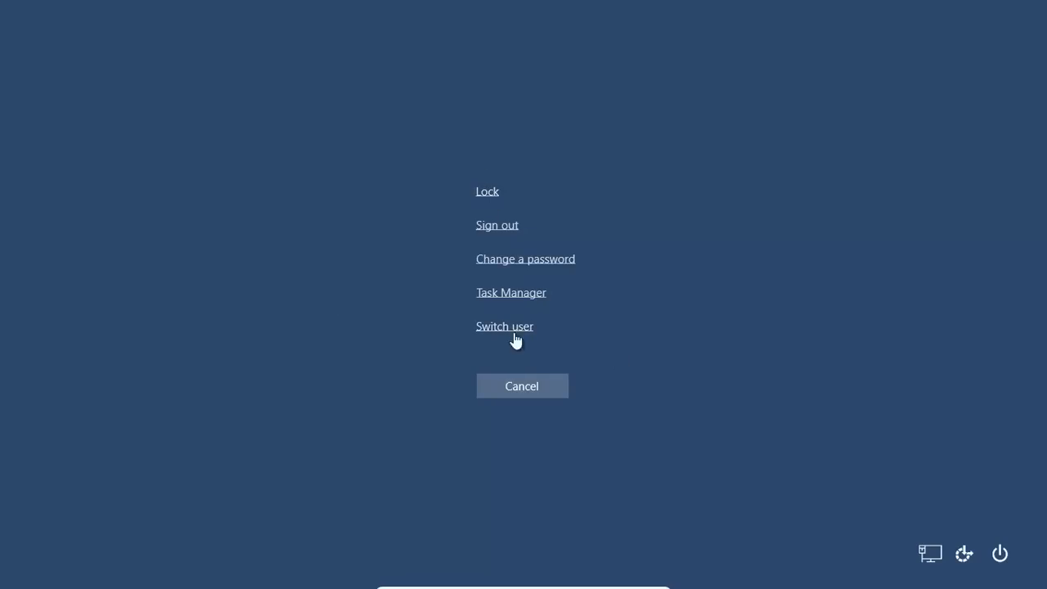
mouse_move(150, 158)
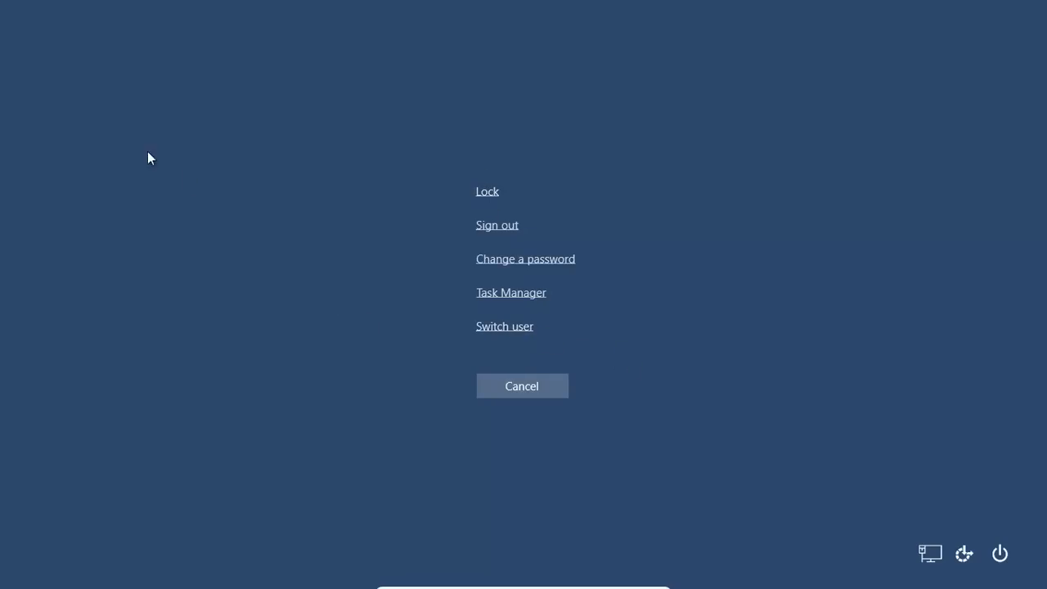
mouse_move(461, 313)
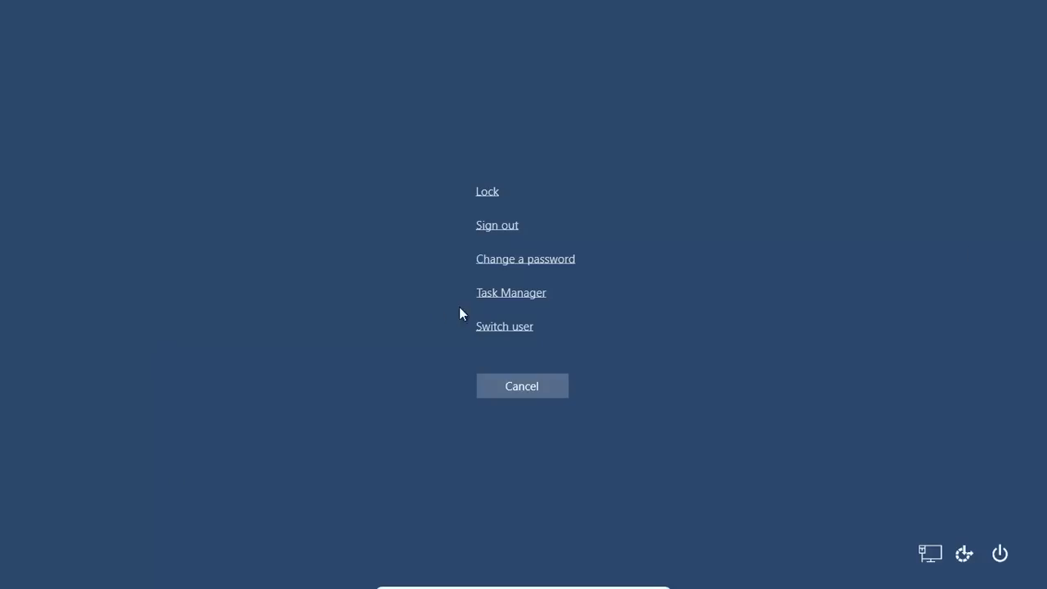
mouse_move(502, 302)
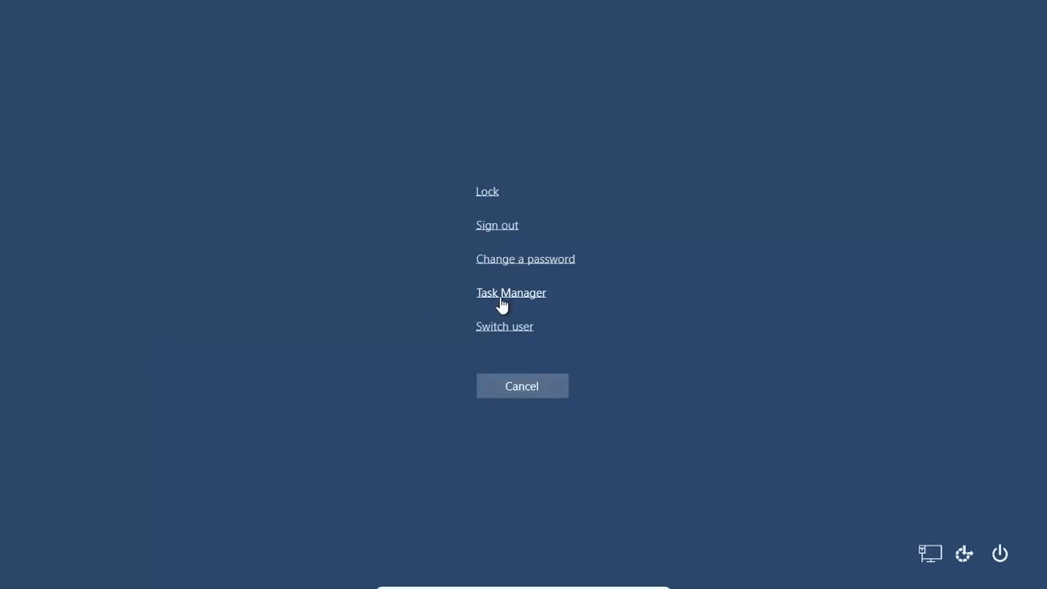
mouse_move(517, 263)
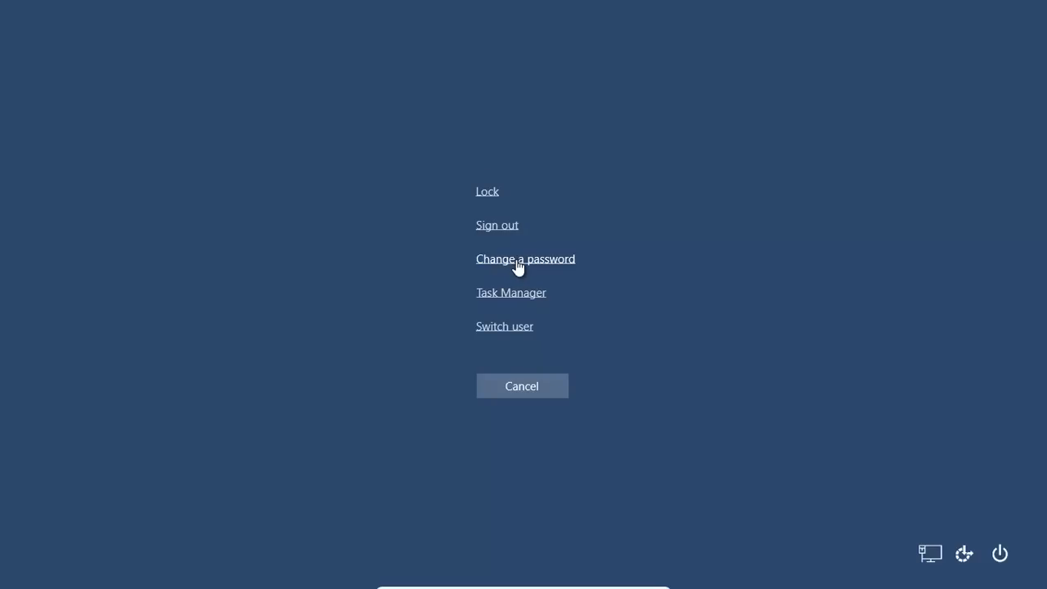
mouse_move(486, 192)
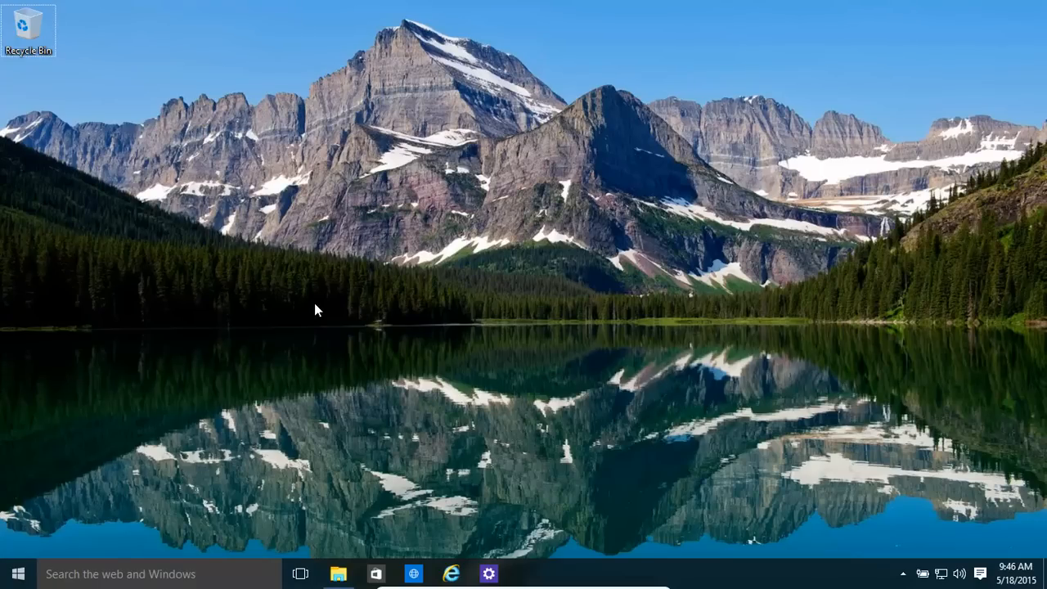
key(Win+r)
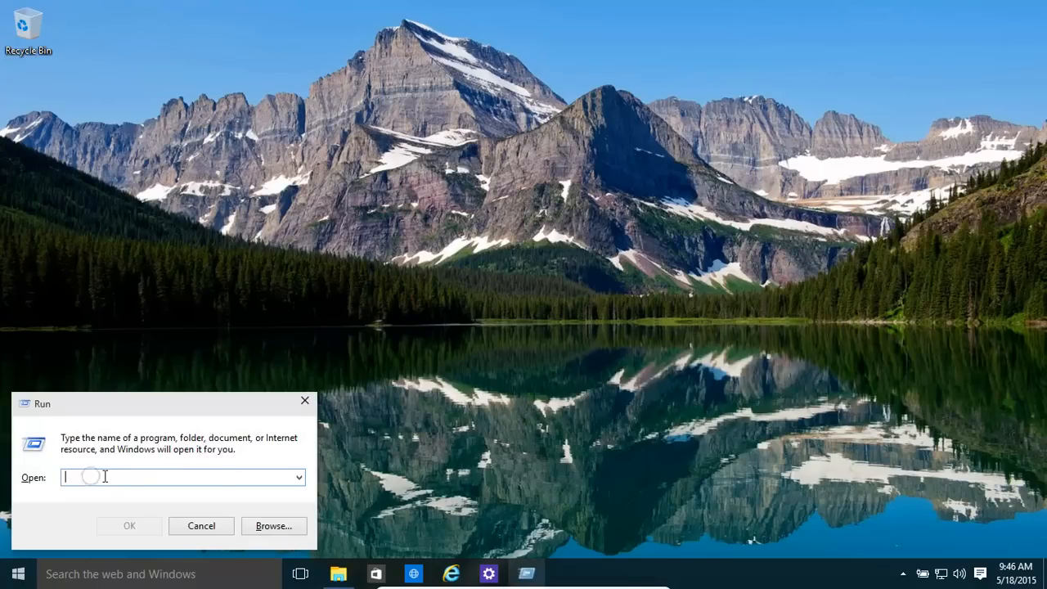
text(cmd.e)
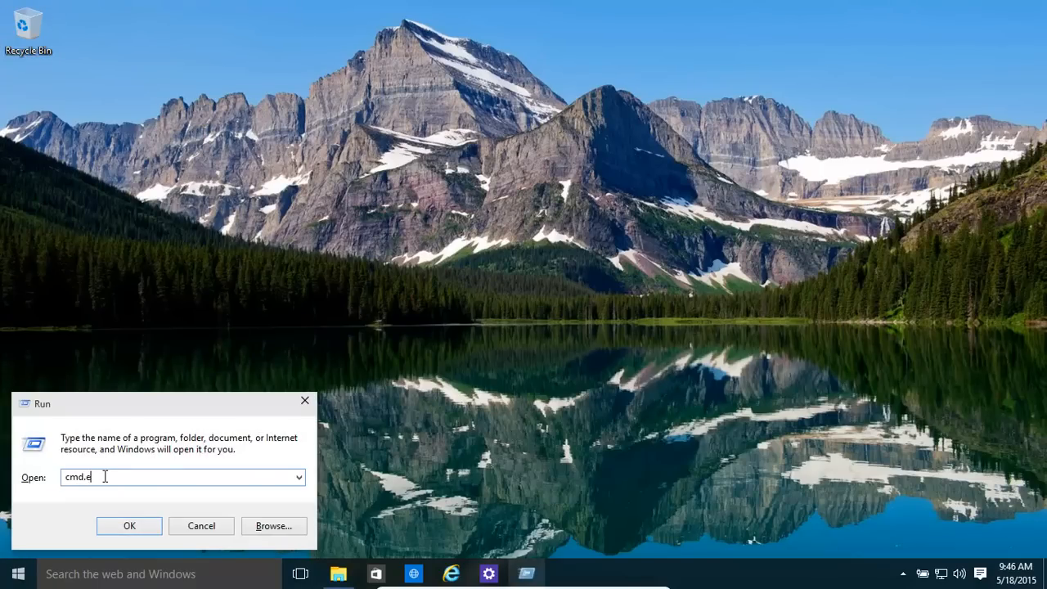
Run cmd.exe from the Run dialog, then close the Command Prompt window
click(129, 525)
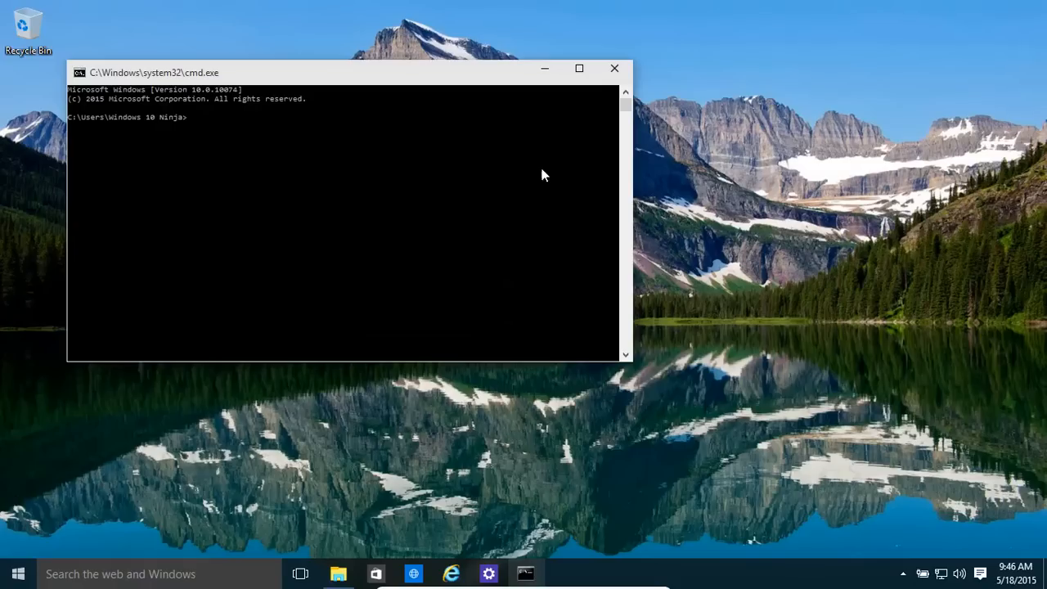
click(614, 68)
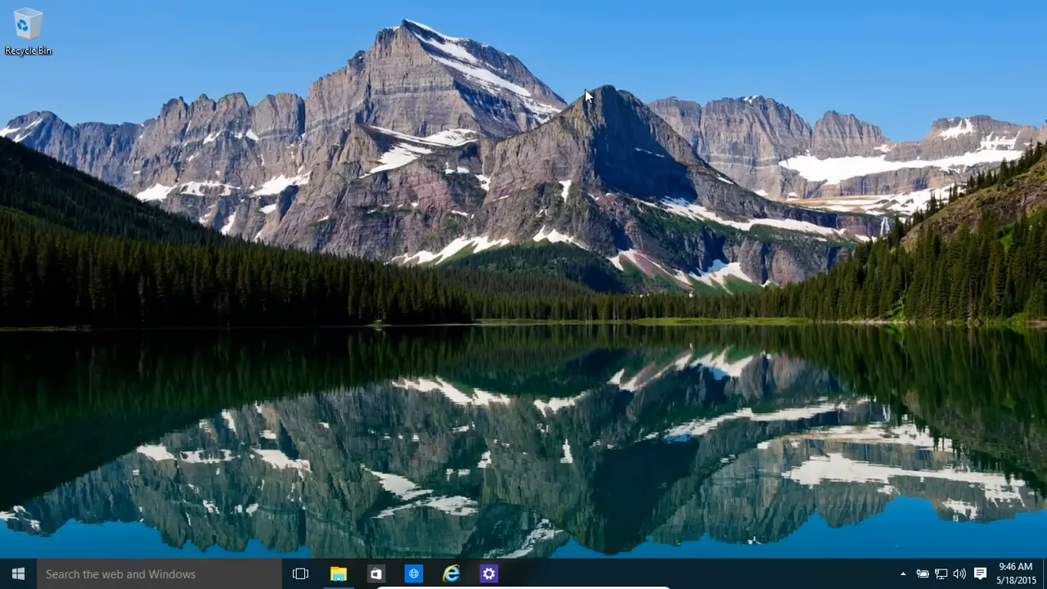
mouse_move(492, 516)
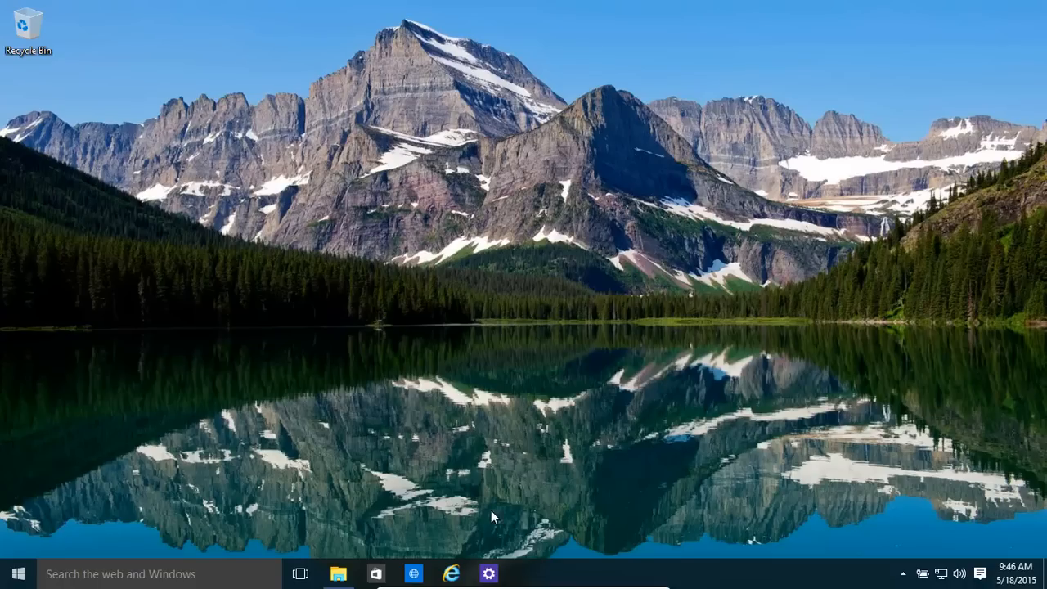
mouse_move(493, 399)
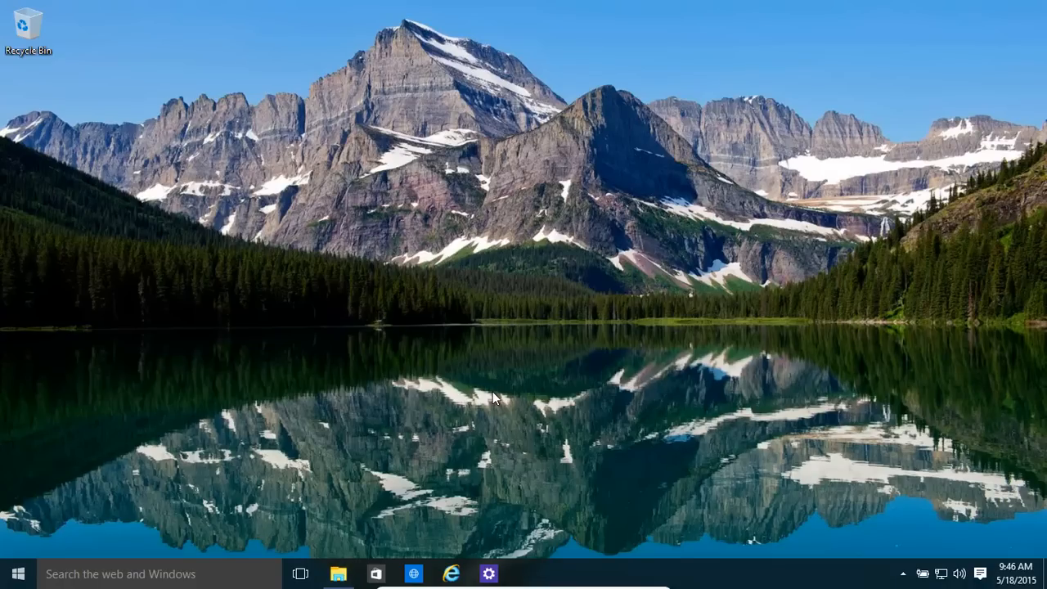
Open a File Explorer window at Quick access with frequent folders and recent files
click(338, 573)
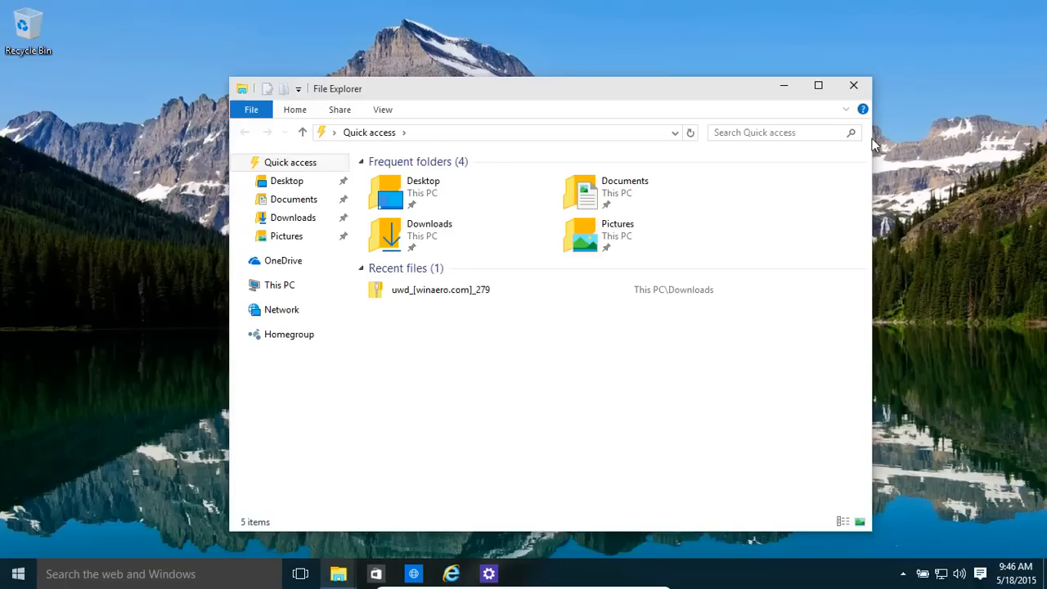
click(853, 85)
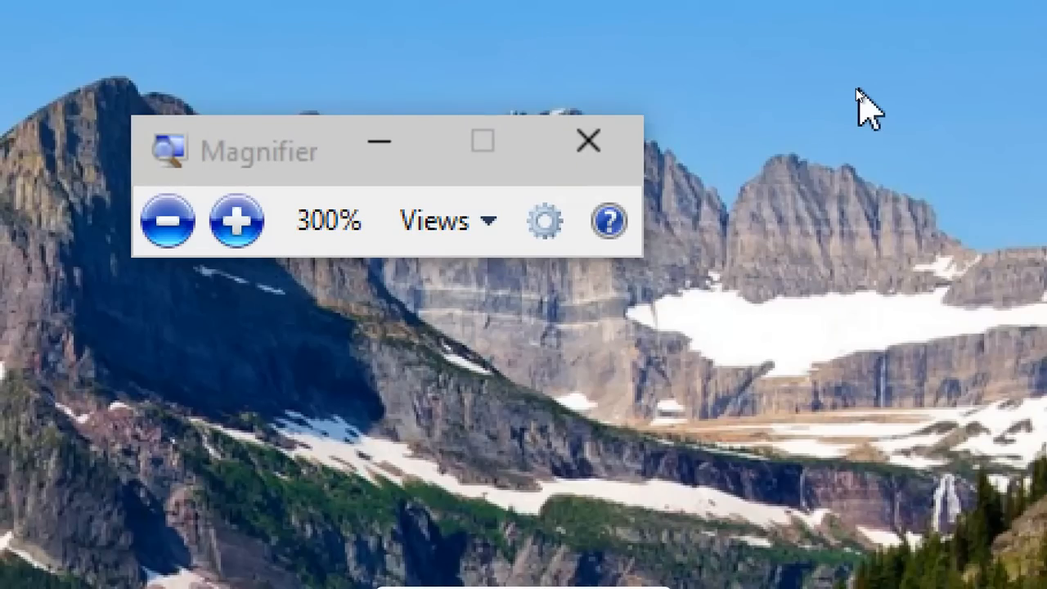
Zoom Magnifier out from 300% back to normal screen size
click(588, 140)
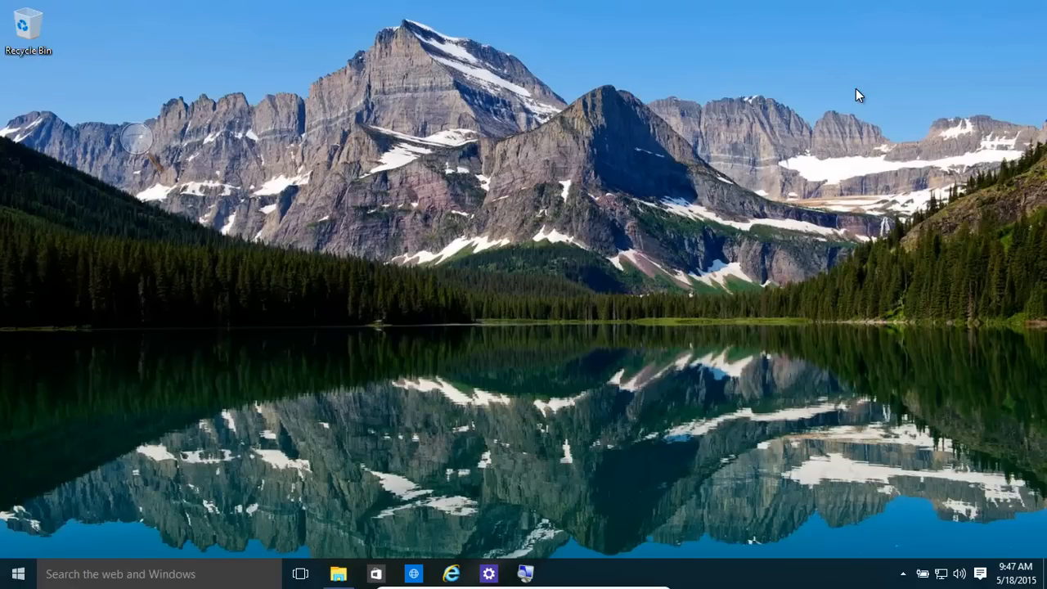
mouse_move(317, 360)
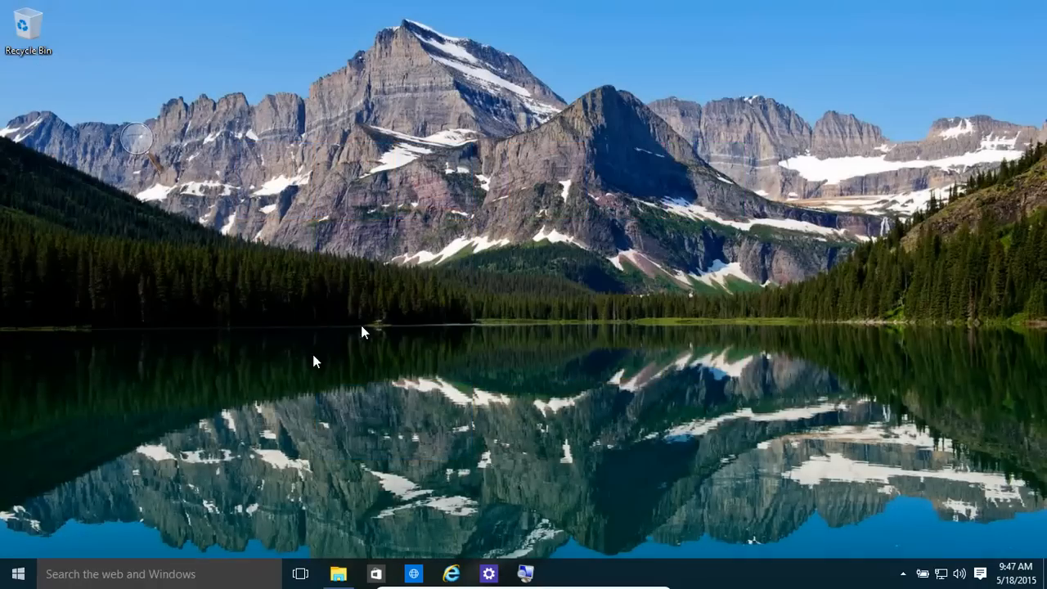
mouse_move(286, 399)
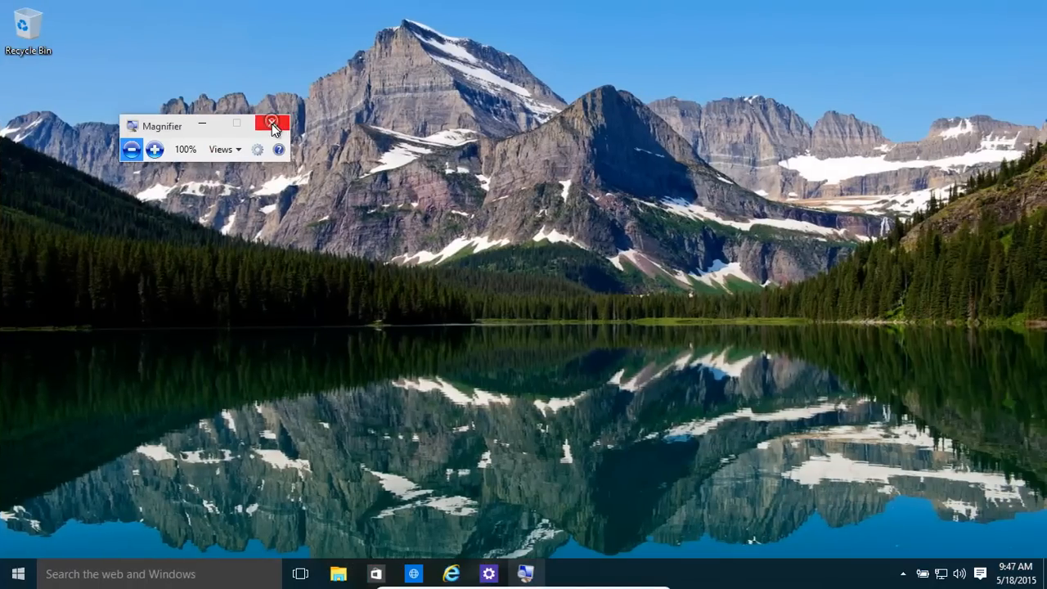
Close the Magnifier window, leaving only the plain desktop and taskbar
click(272, 123)
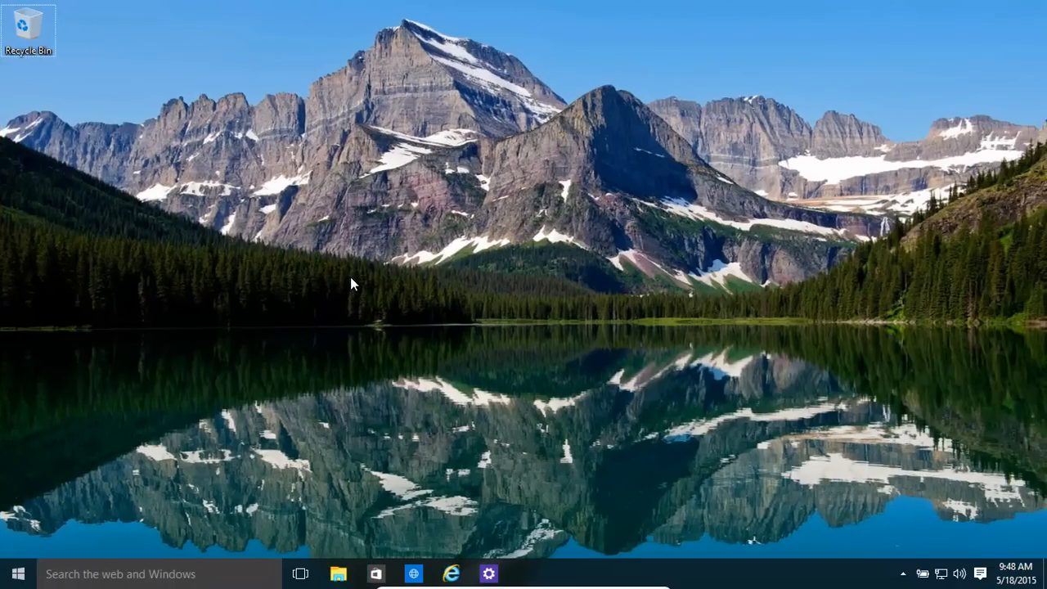
mouse_move(491, 467)
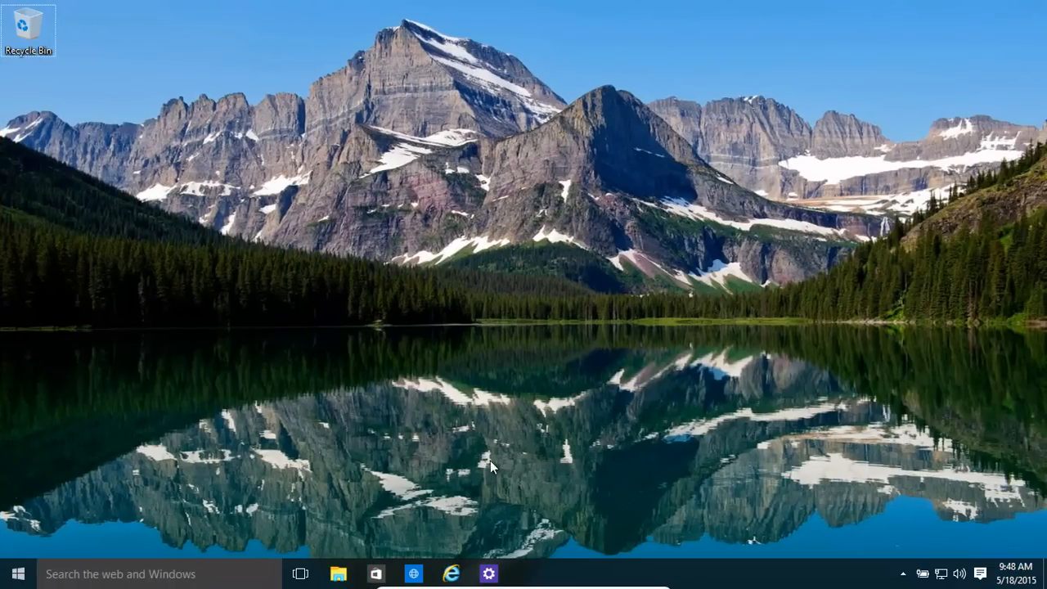
click(300, 572)
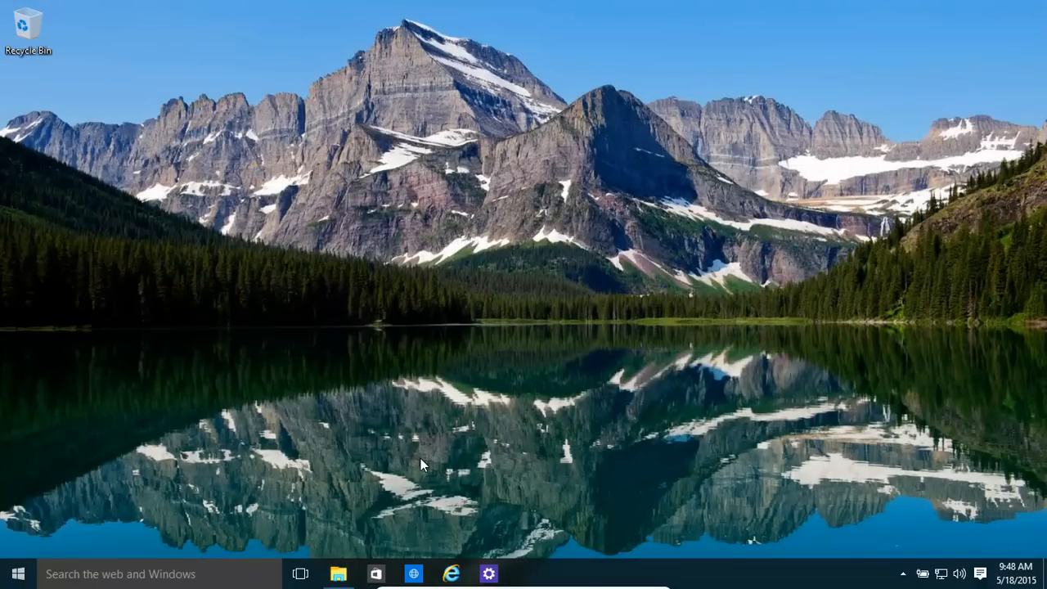
mouse_move(436, 464)
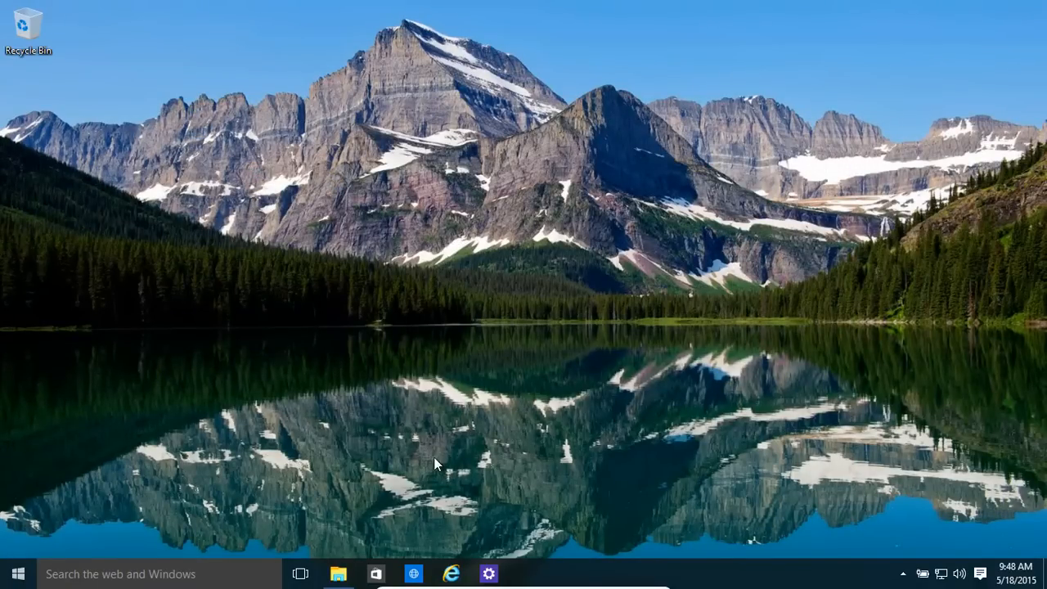
click(300, 573)
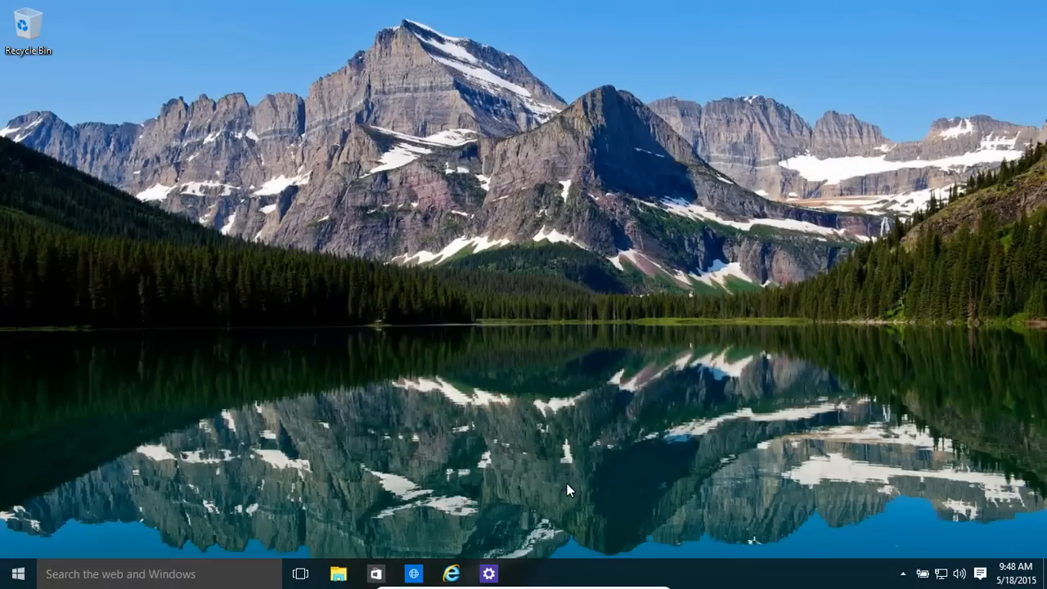
mouse_move(601, 425)
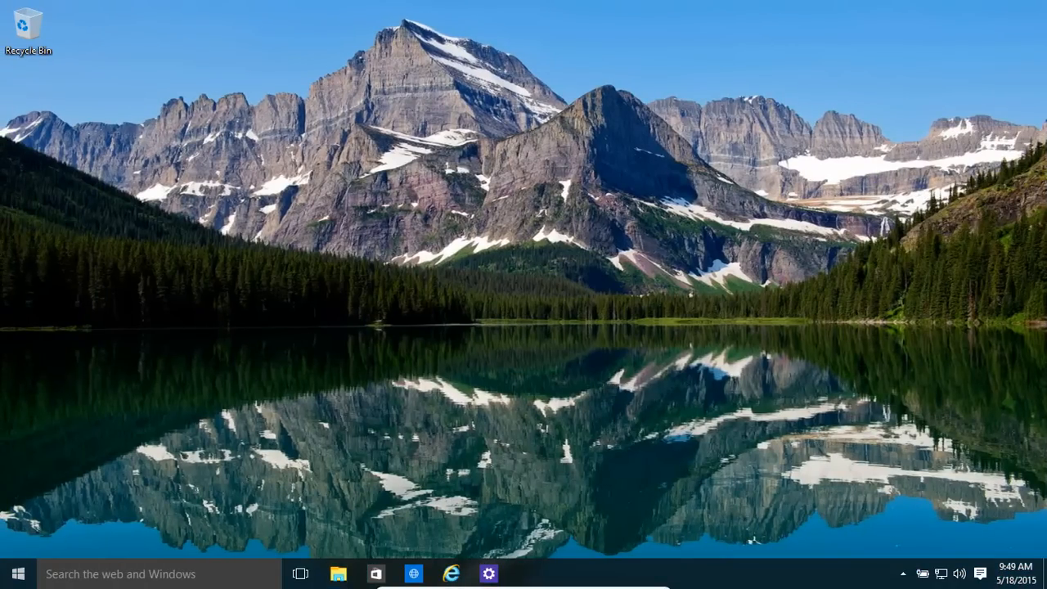
mouse_move(1032, 302)
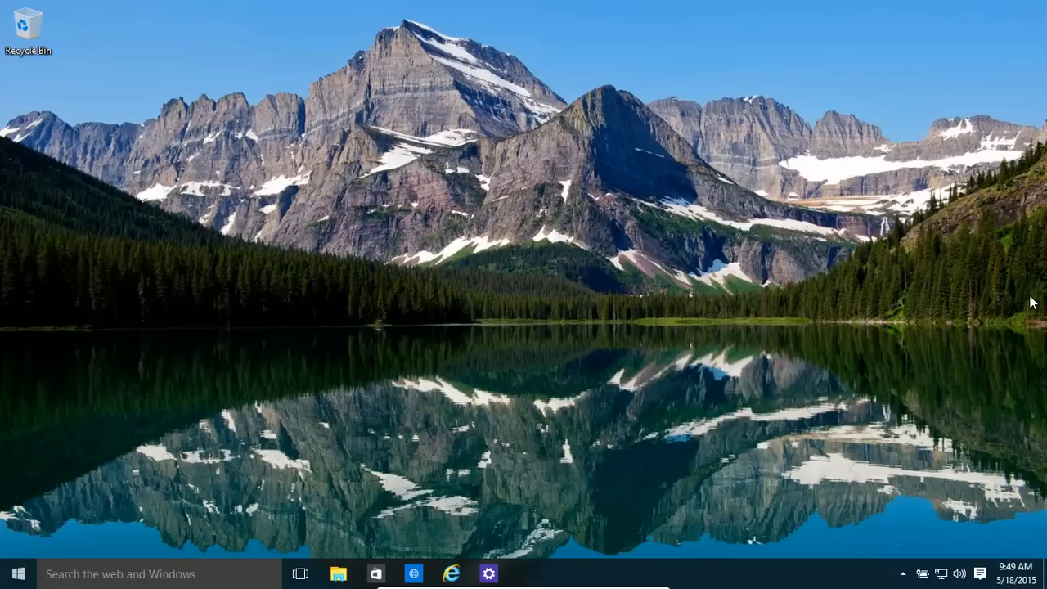
Dismiss the Project pane, toggle the Start menu open and closed twice, then reopen Project with Win+P
key(Win+p)
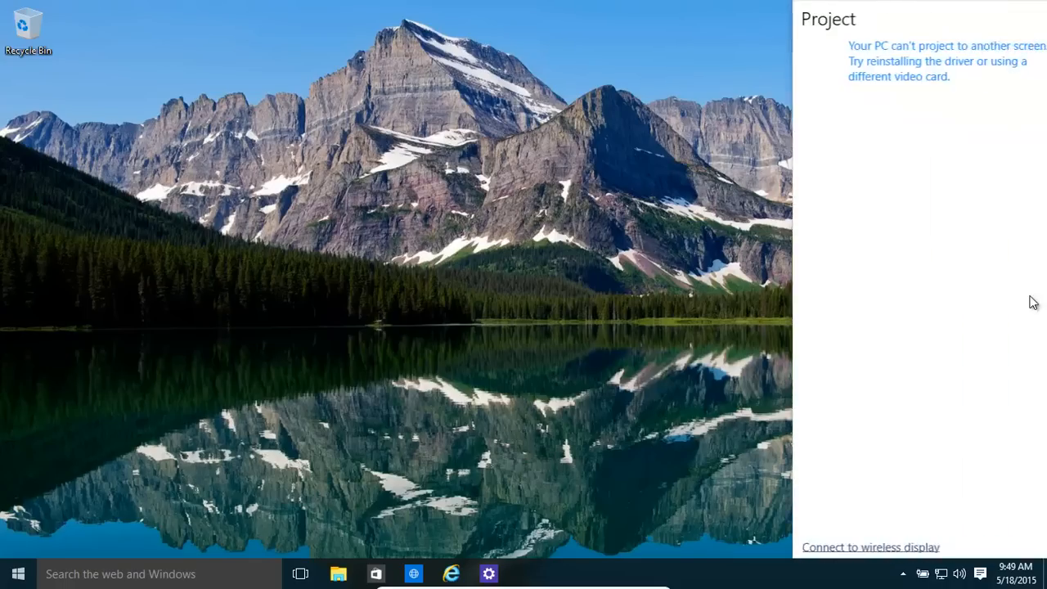
click(18, 572)
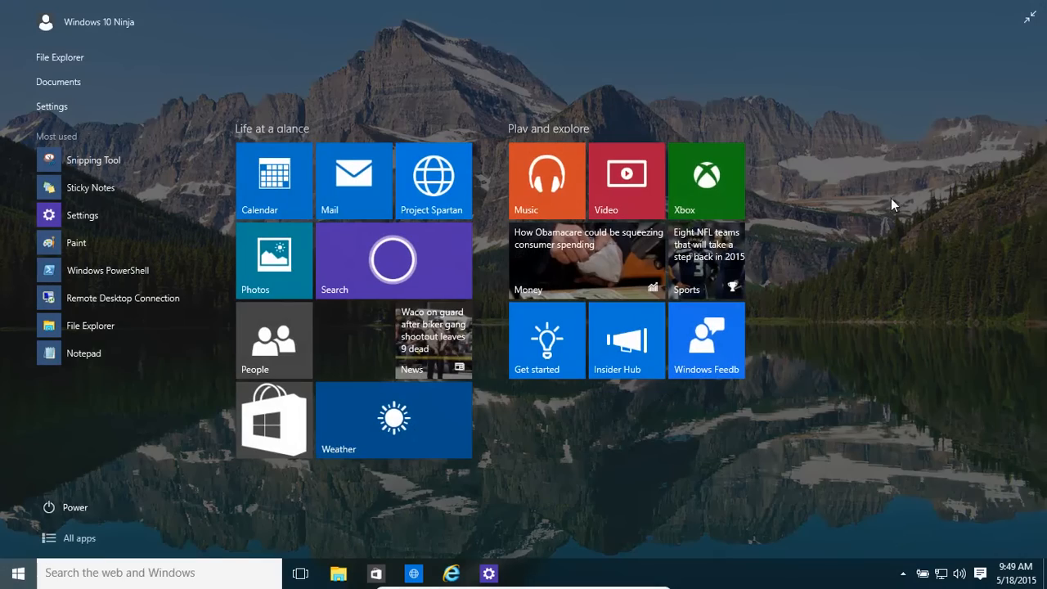
click(18, 572)
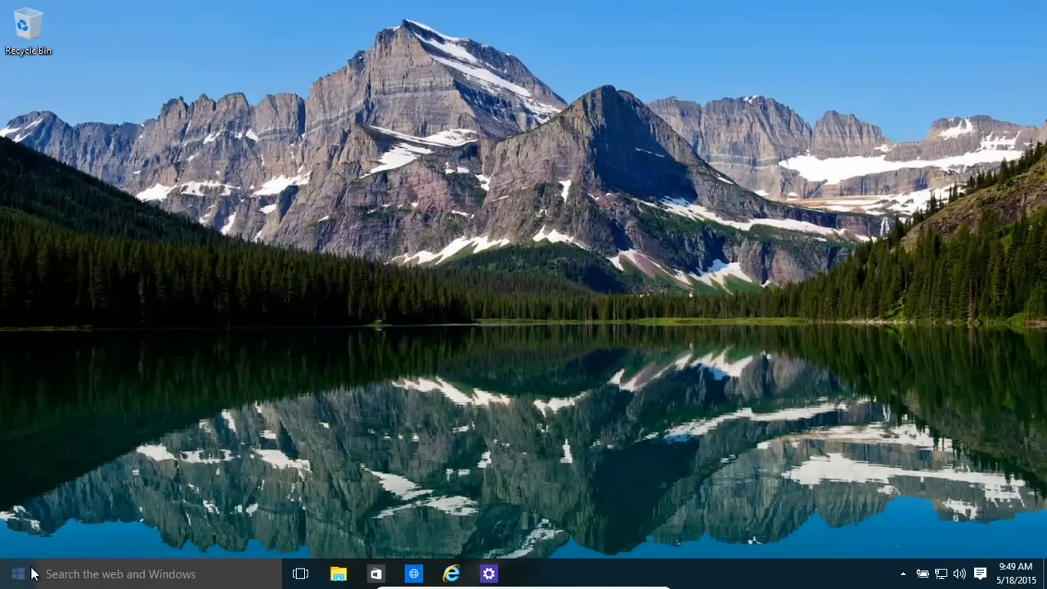
mouse_move(891, 363)
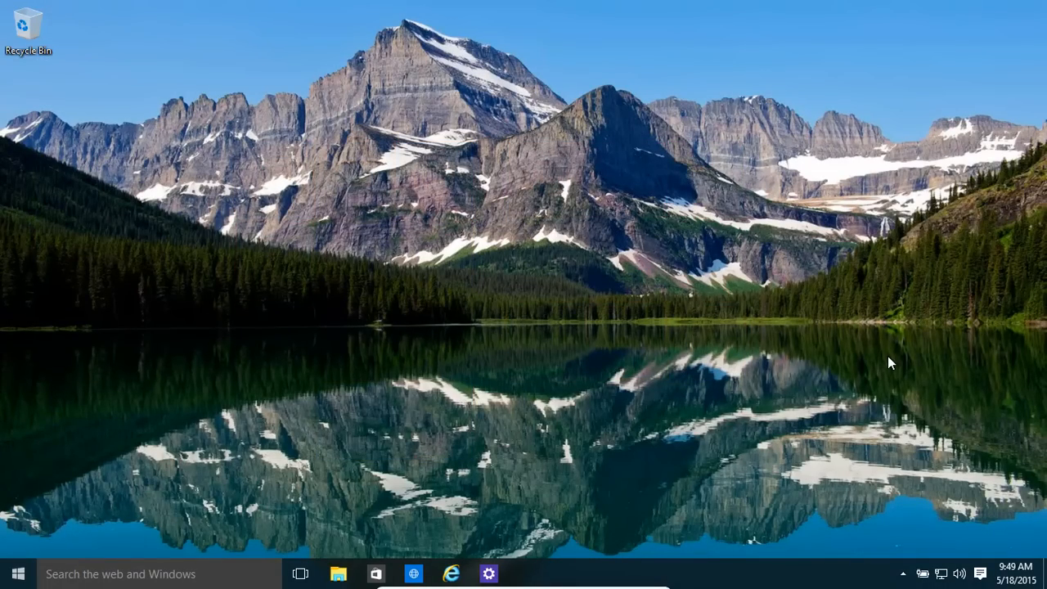
click(18, 572)
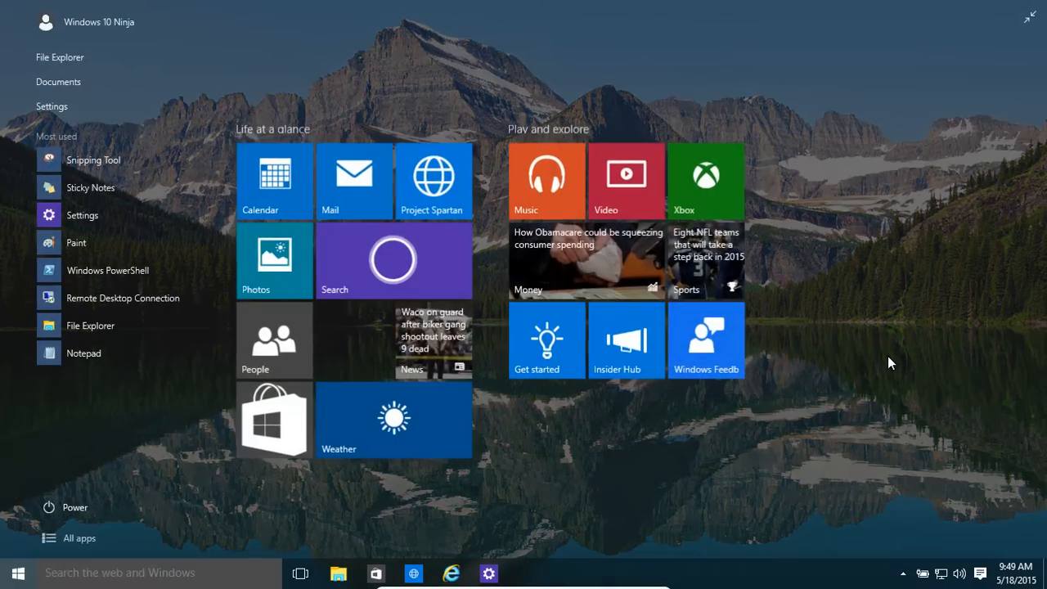
click(18, 572)
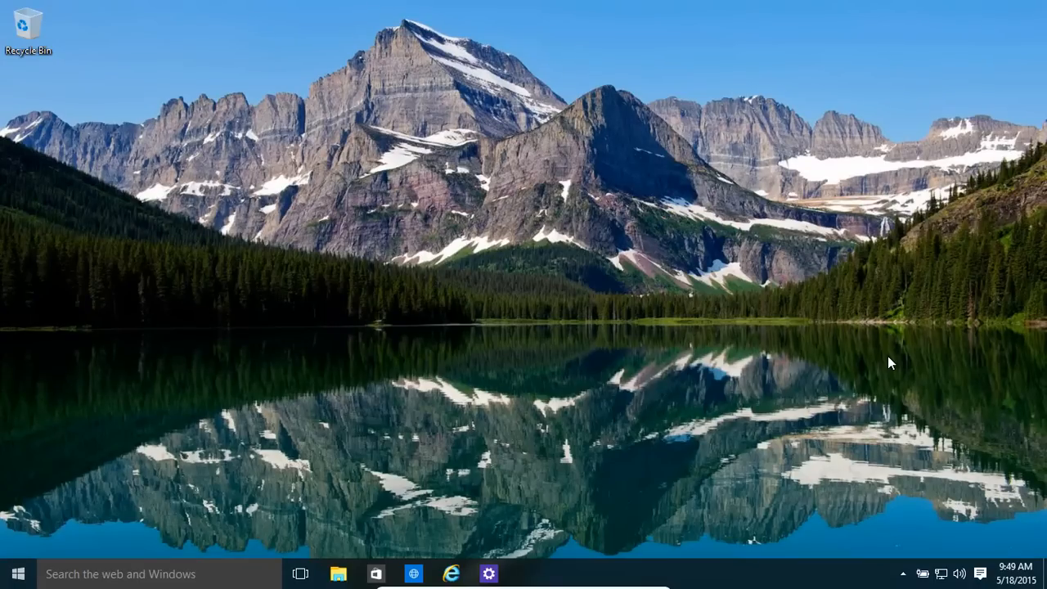
key(Win+P)
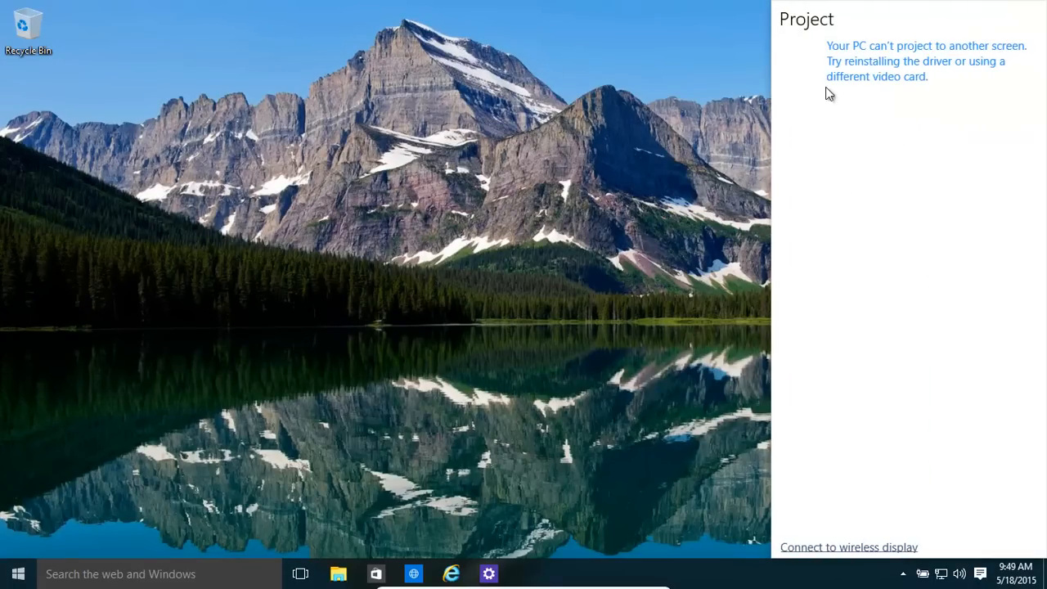
mouse_move(833, 129)
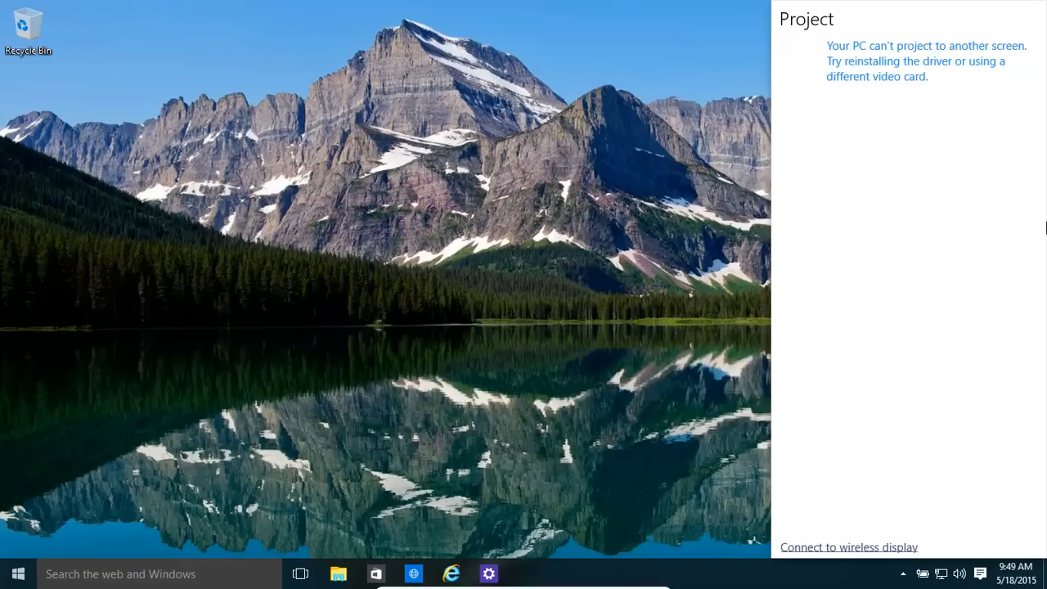
mouse_move(507, 248)
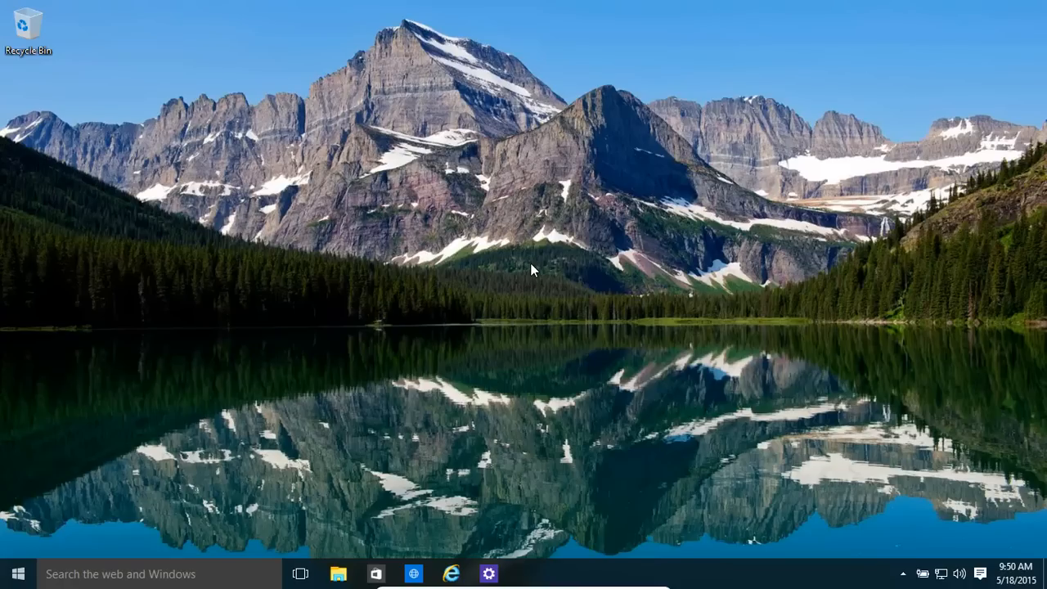
mouse_move(563, 187)
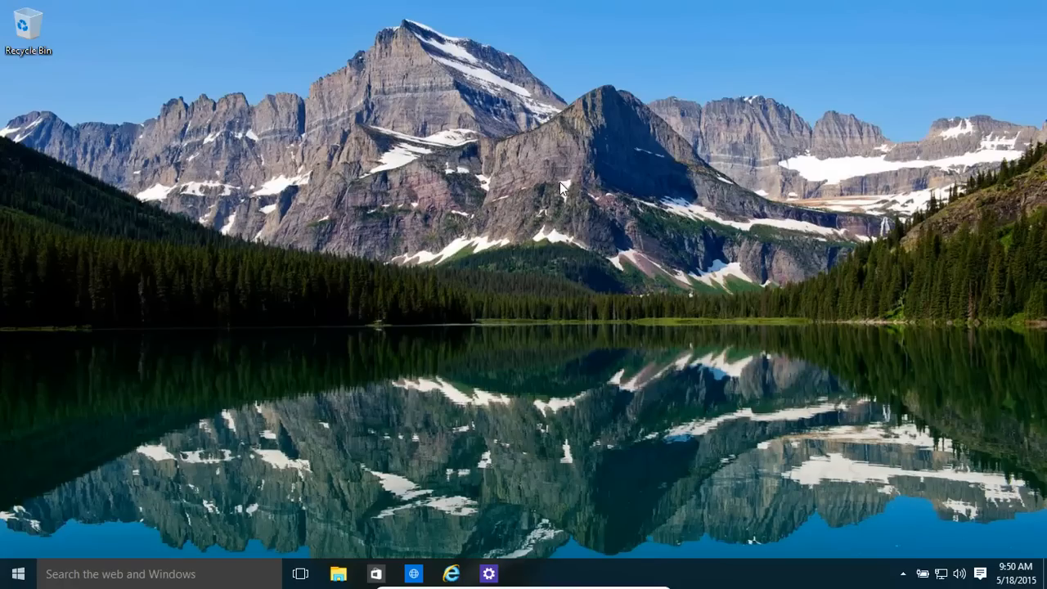
mouse_move(791, 442)
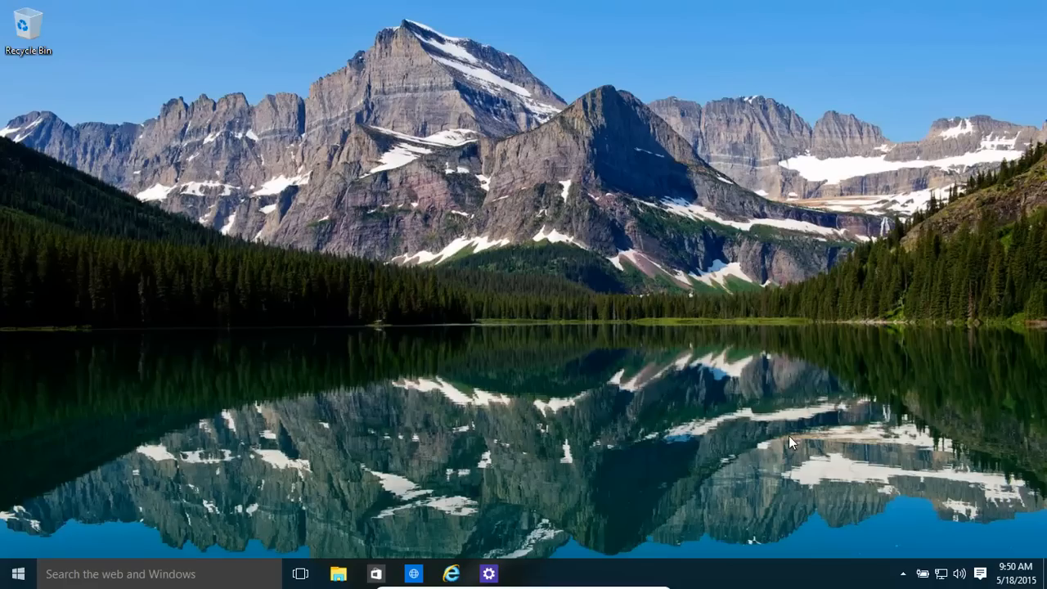
mouse_move(440, 284)
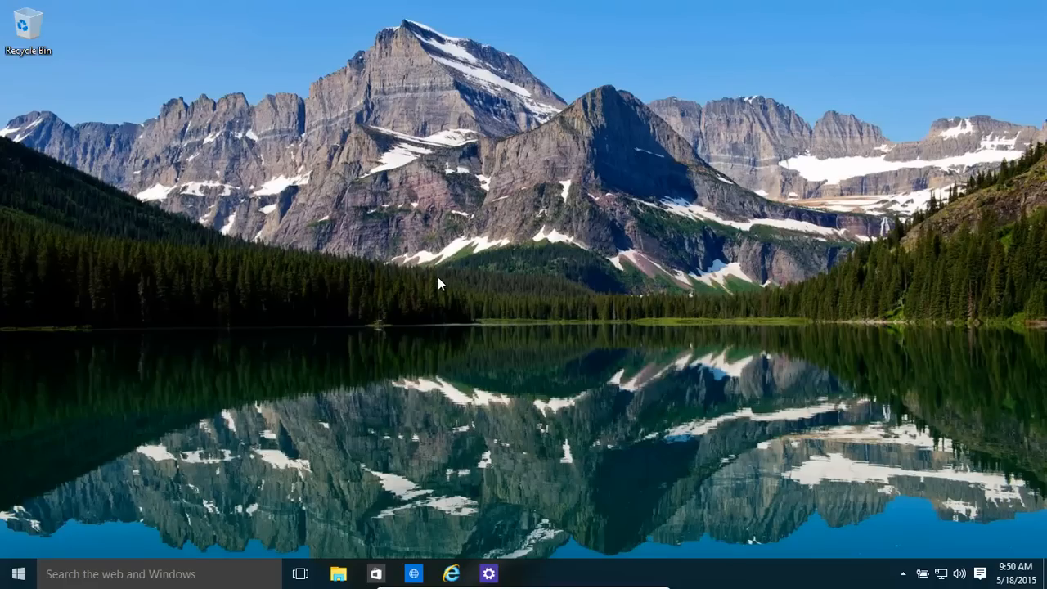
mouse_move(401, 296)
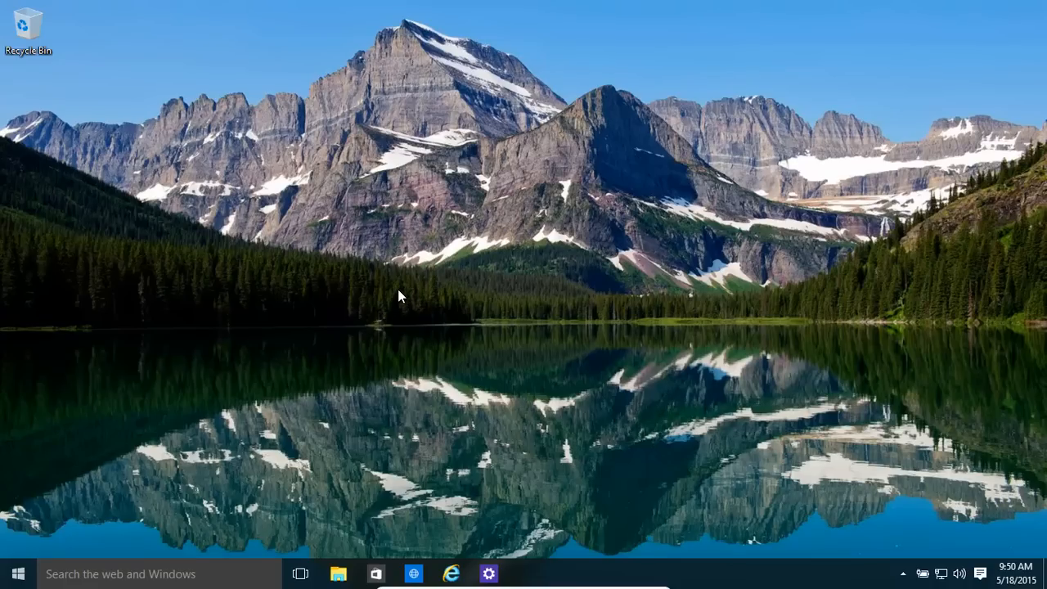
mouse_move(345, 432)
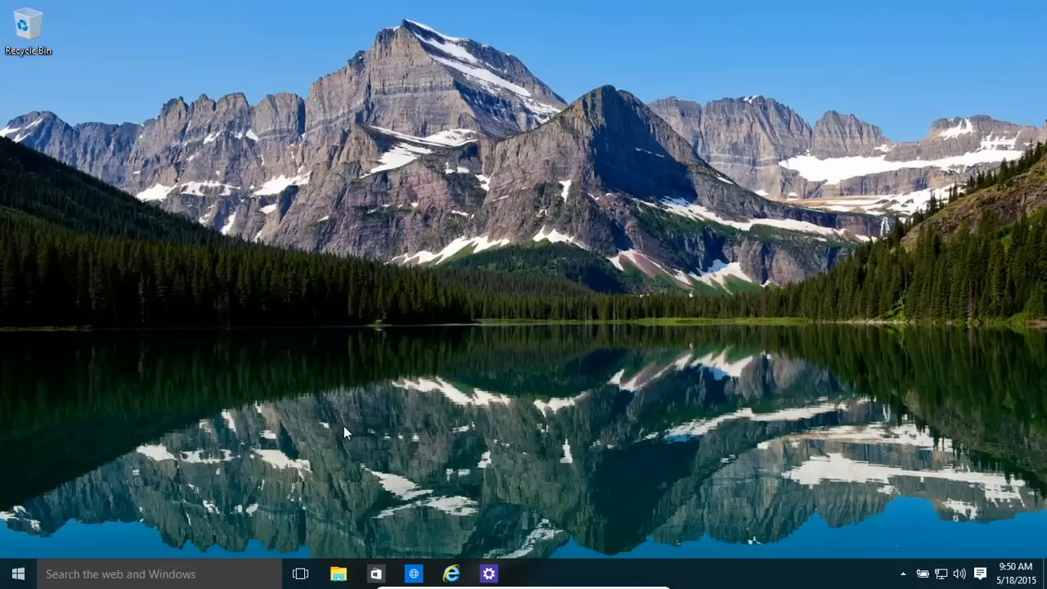
Search the Start menu for 'paint' and launch the Paint app
click(17, 572)
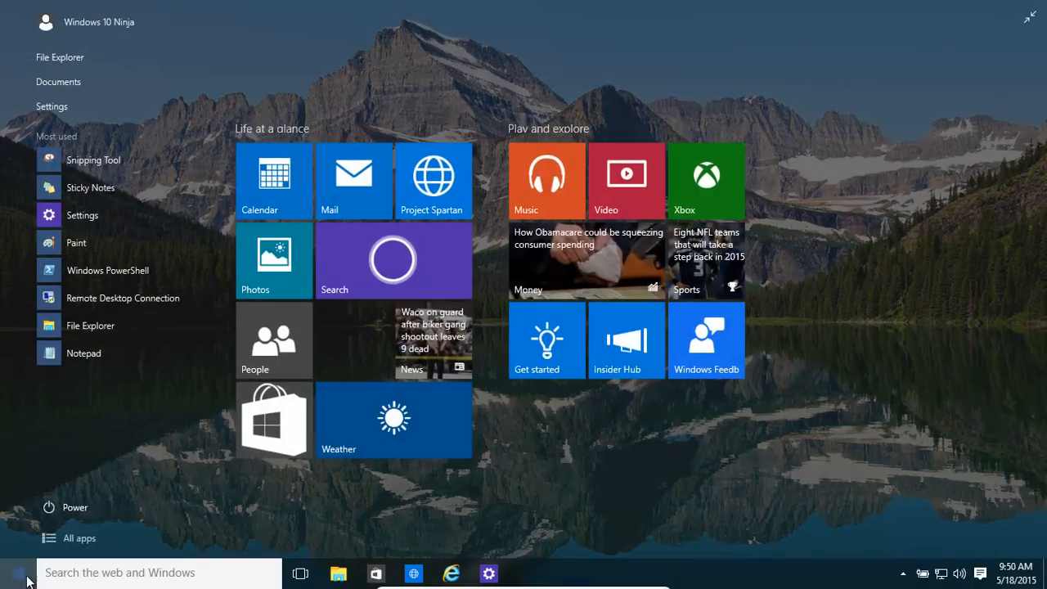
text(w)
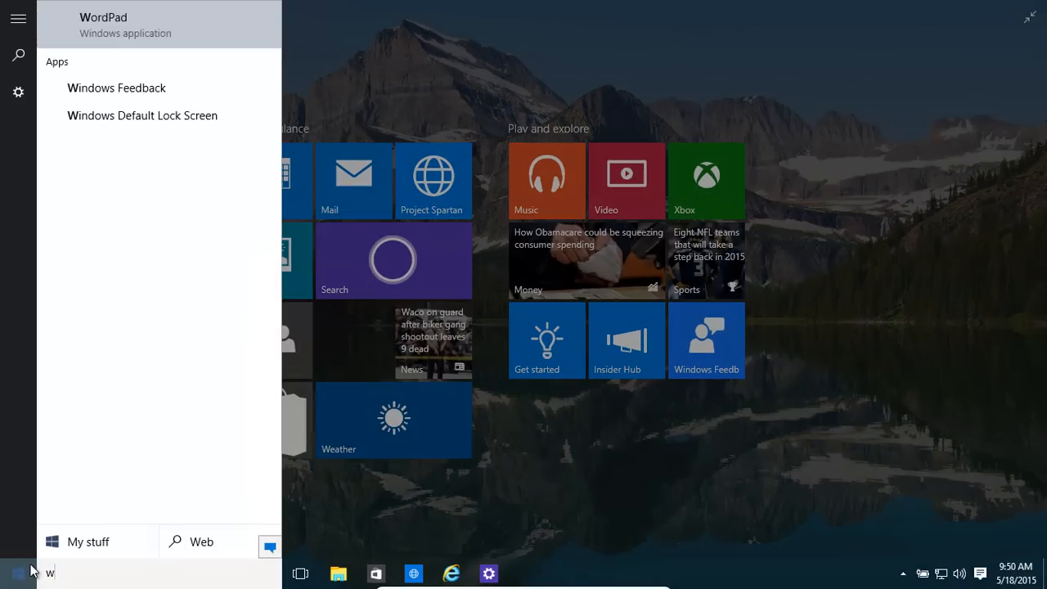
text(p)
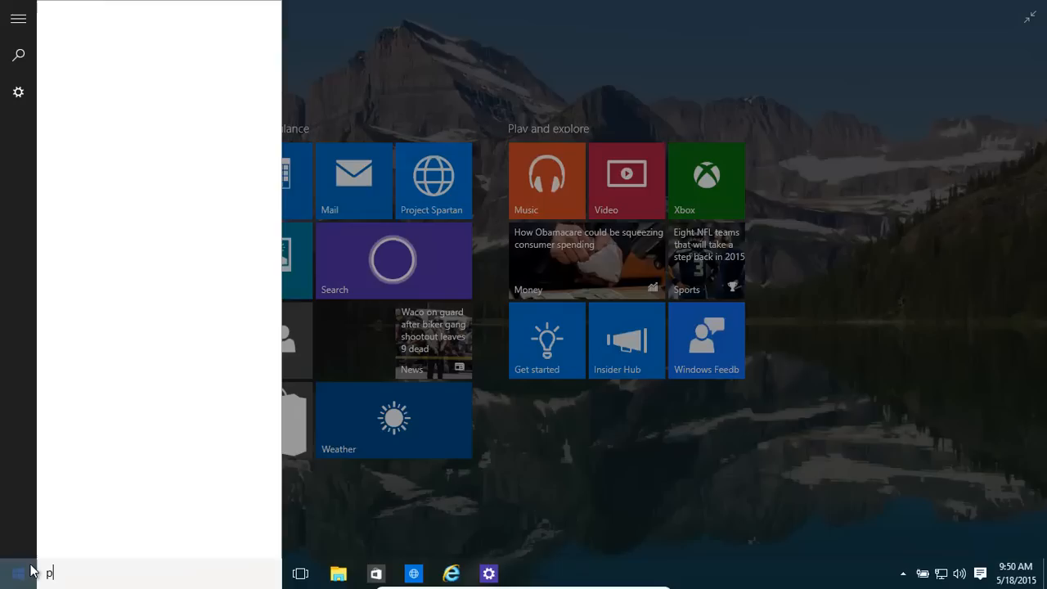
text(aint)
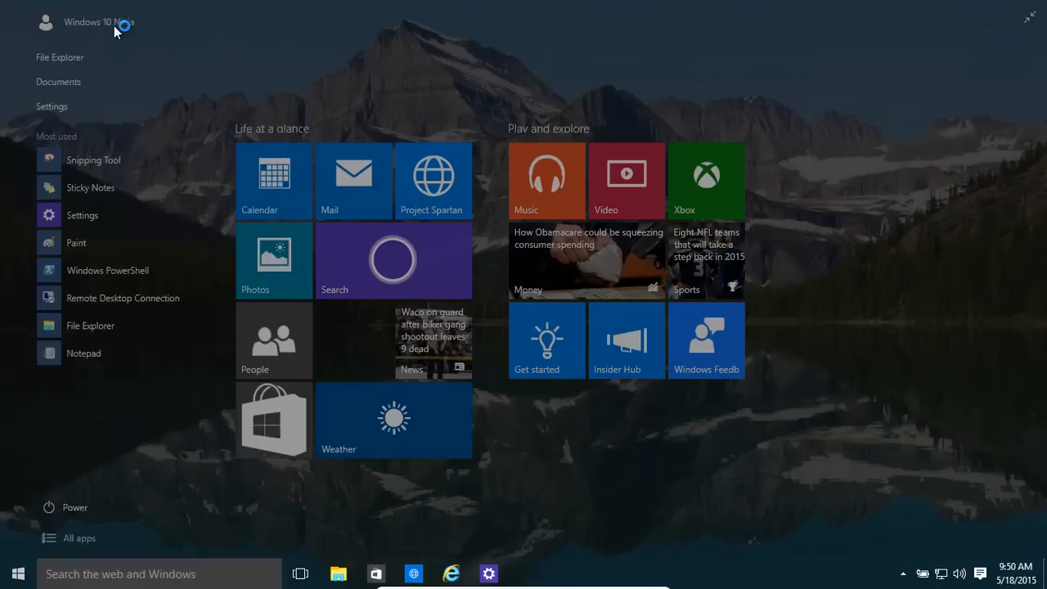
click(18, 572)
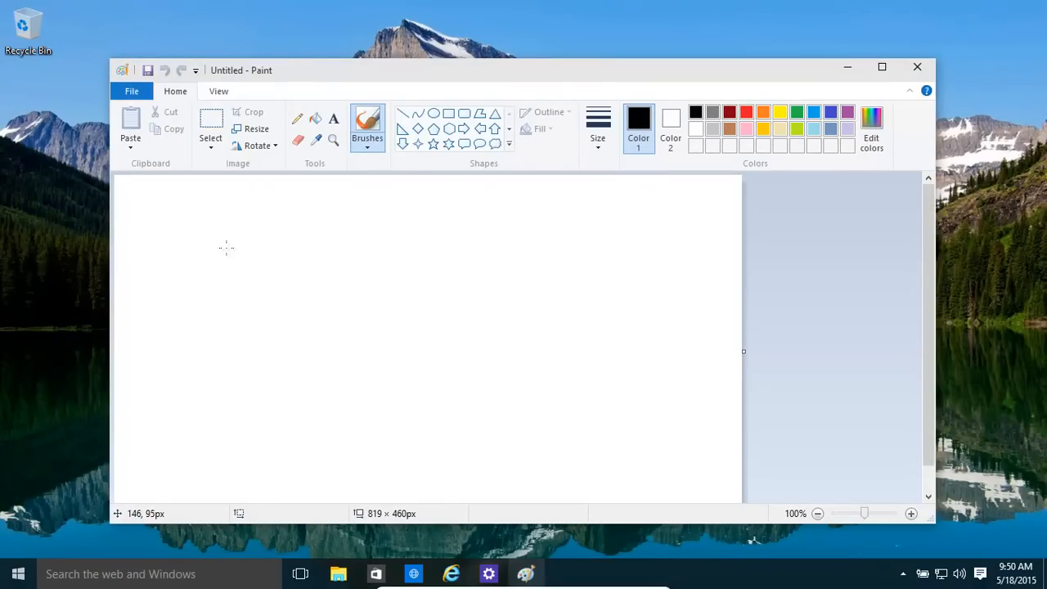
mouse_move(329, 277)
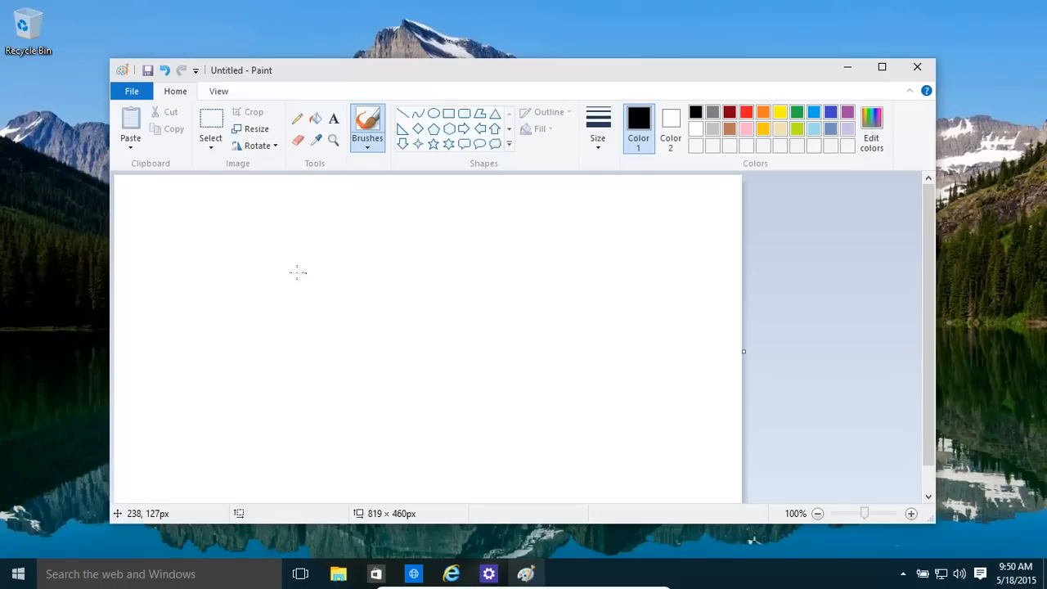
mouse_move(605, 195)
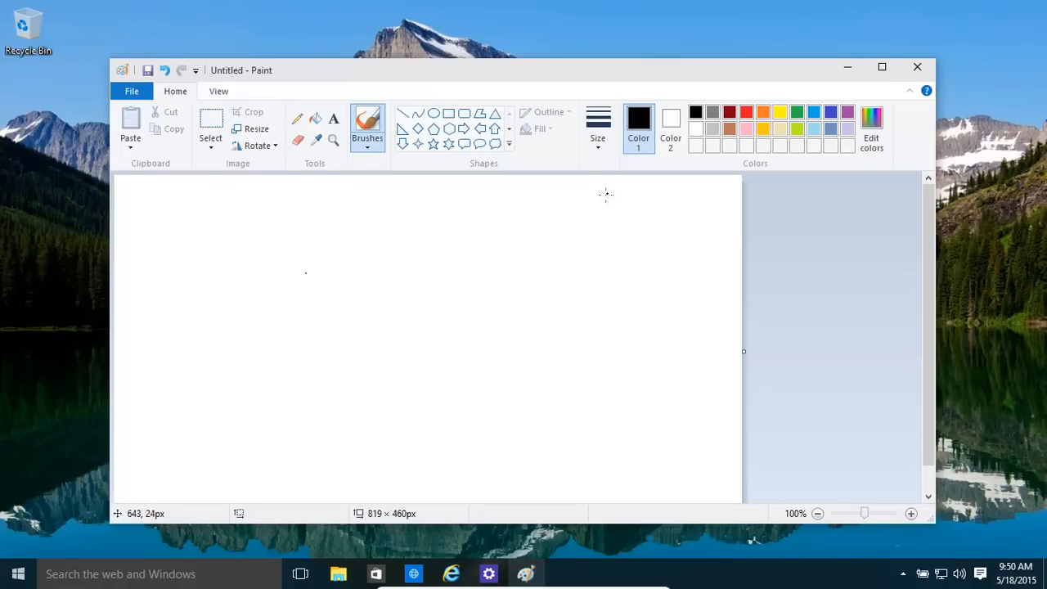
mouse_move(607, 199)
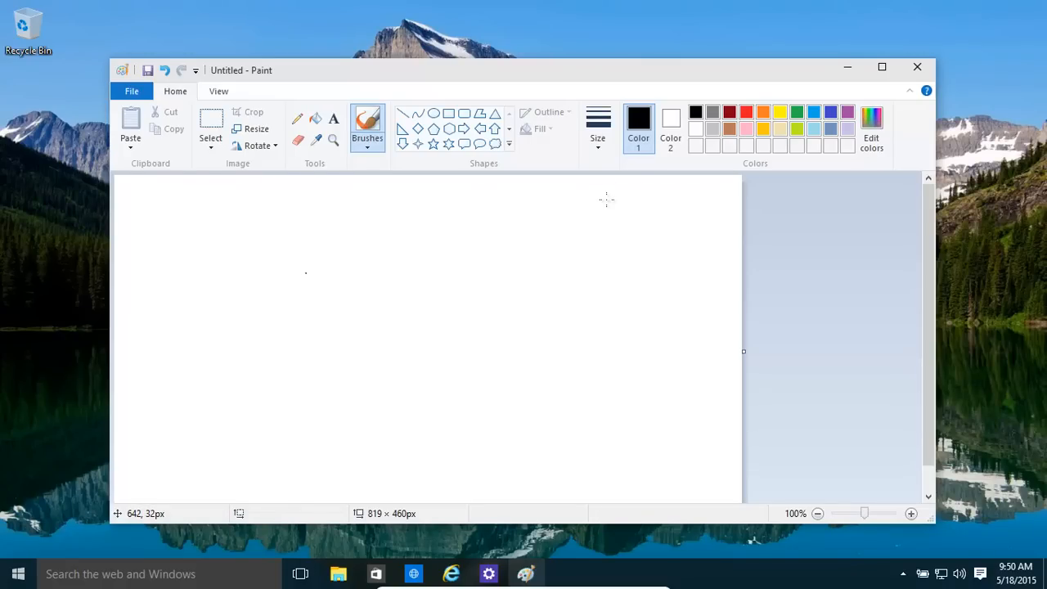
mouse_move(382, 258)
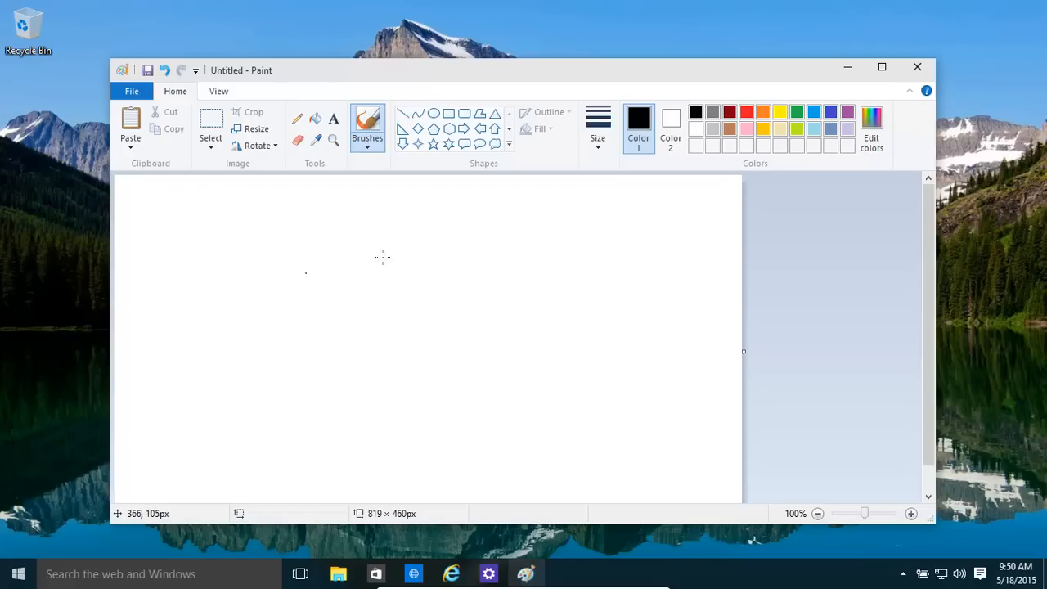
mouse_move(265, 268)
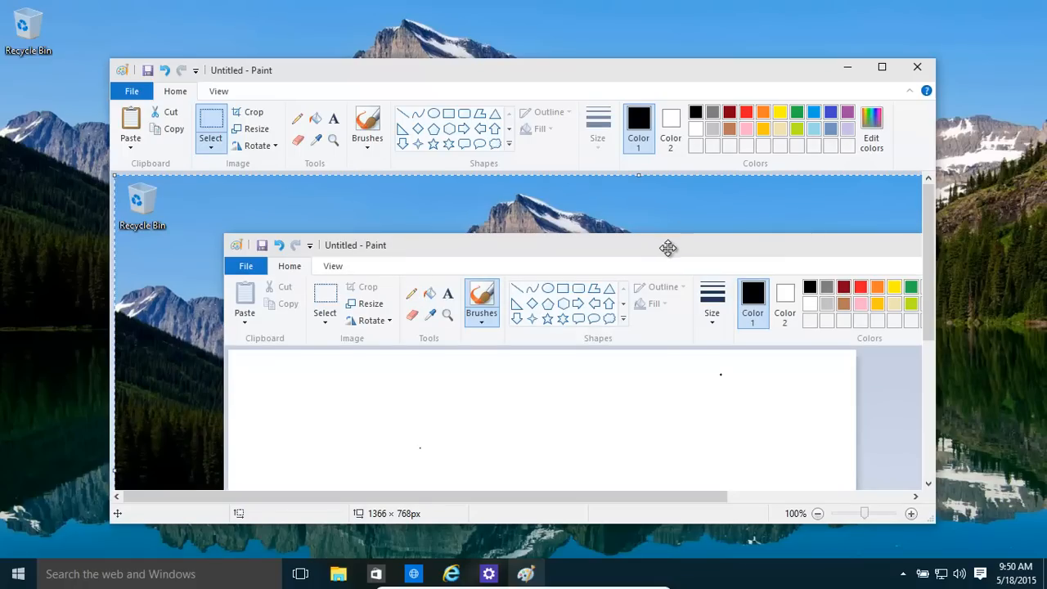
mouse_move(899, 121)
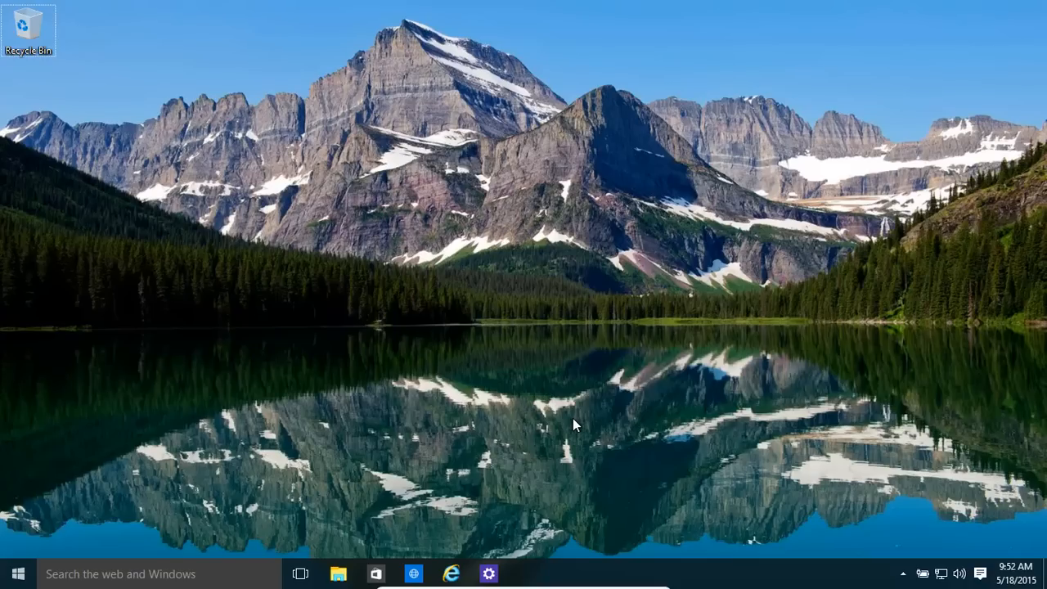
Maximize the Settings window to full screen, then minimize it to reveal the desktop
click(488, 573)
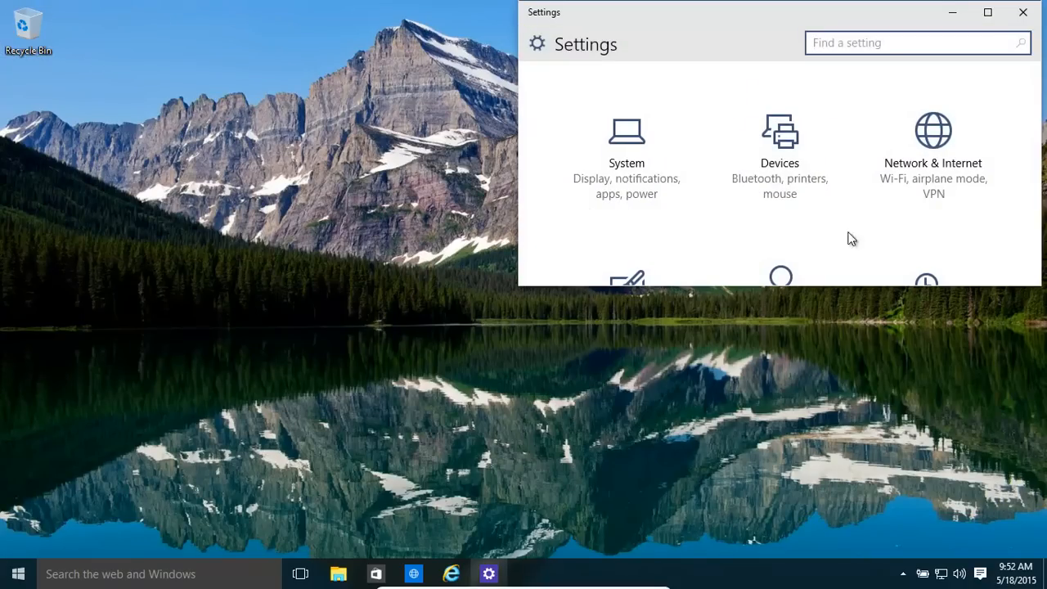
click(987, 12)
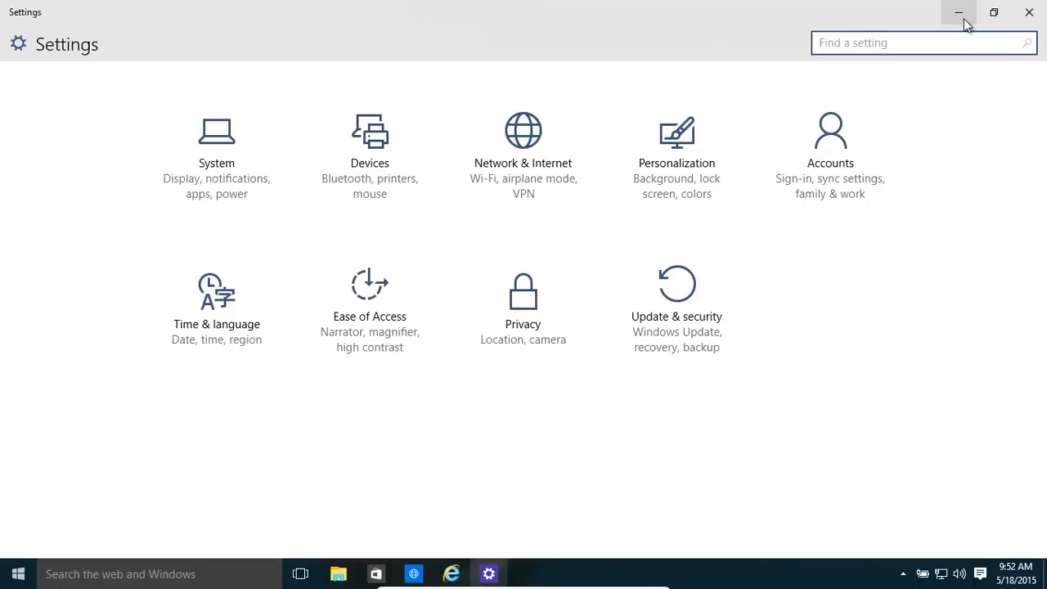
mouse_move(958, 12)
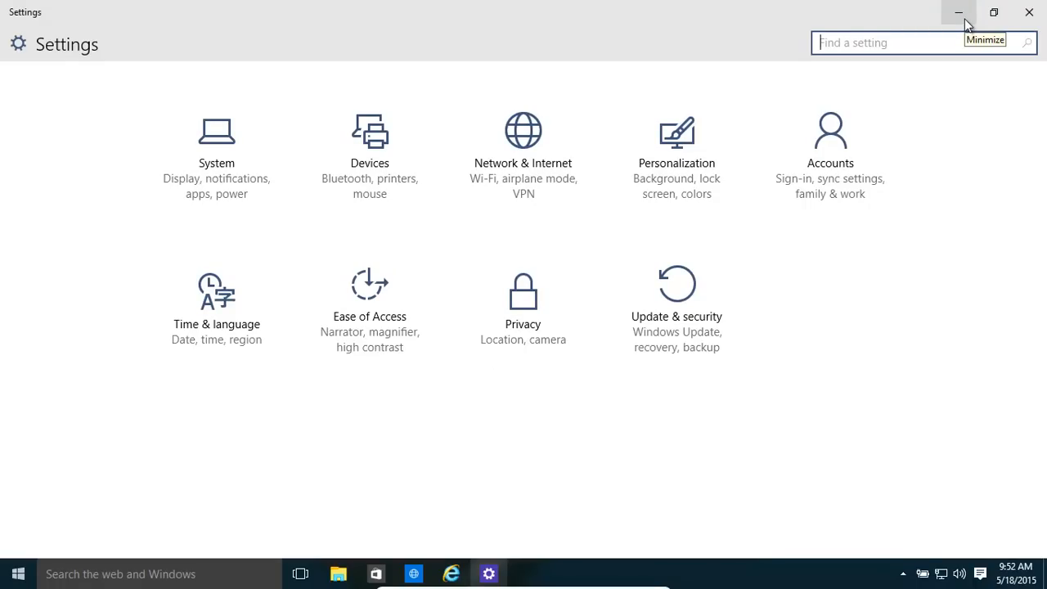
click(958, 12)
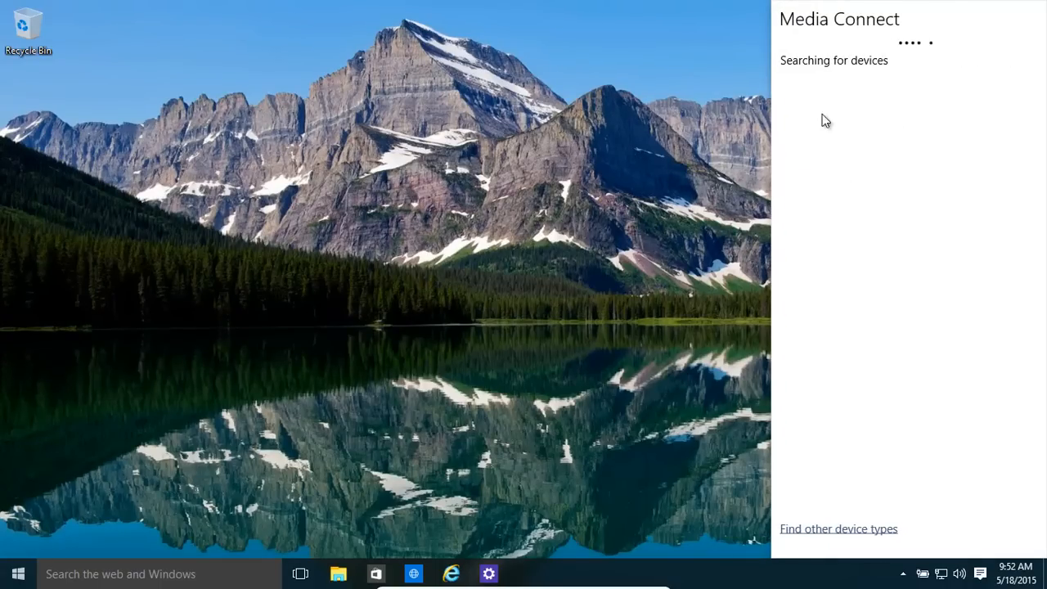
mouse_move(335, 176)
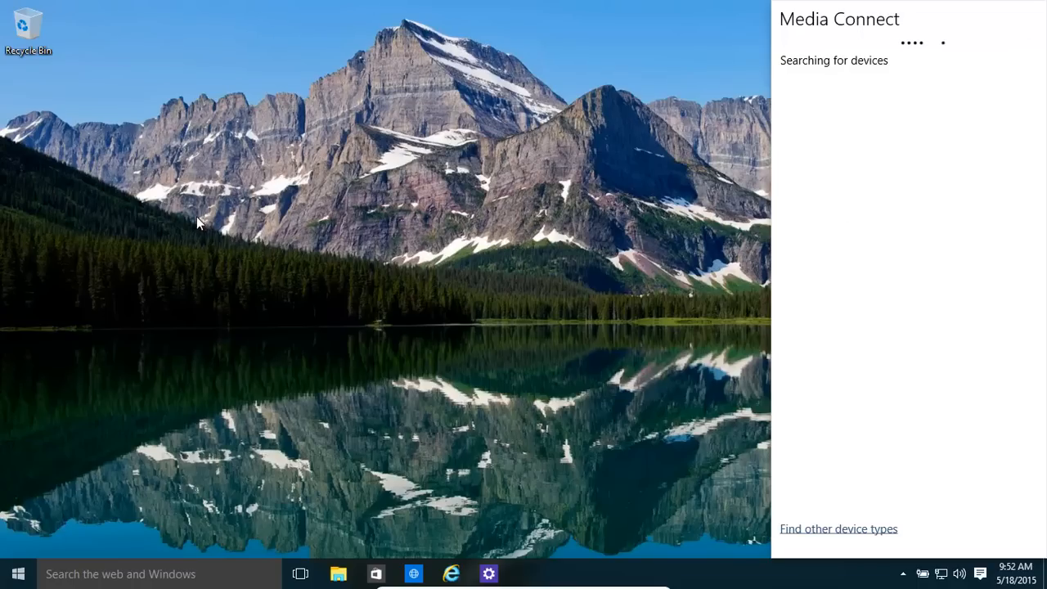
mouse_move(275, 270)
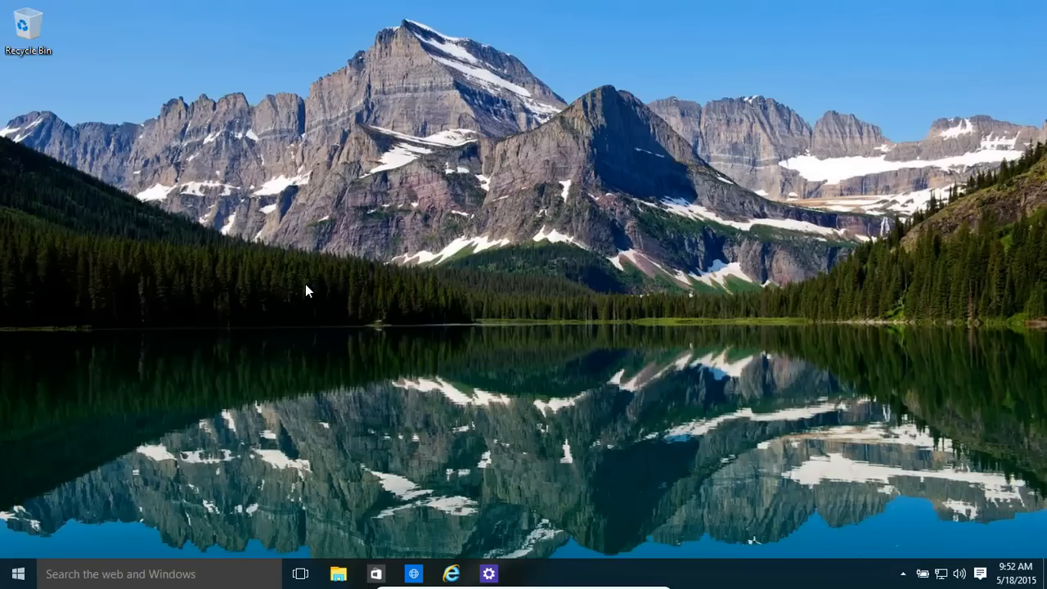
click(17, 573)
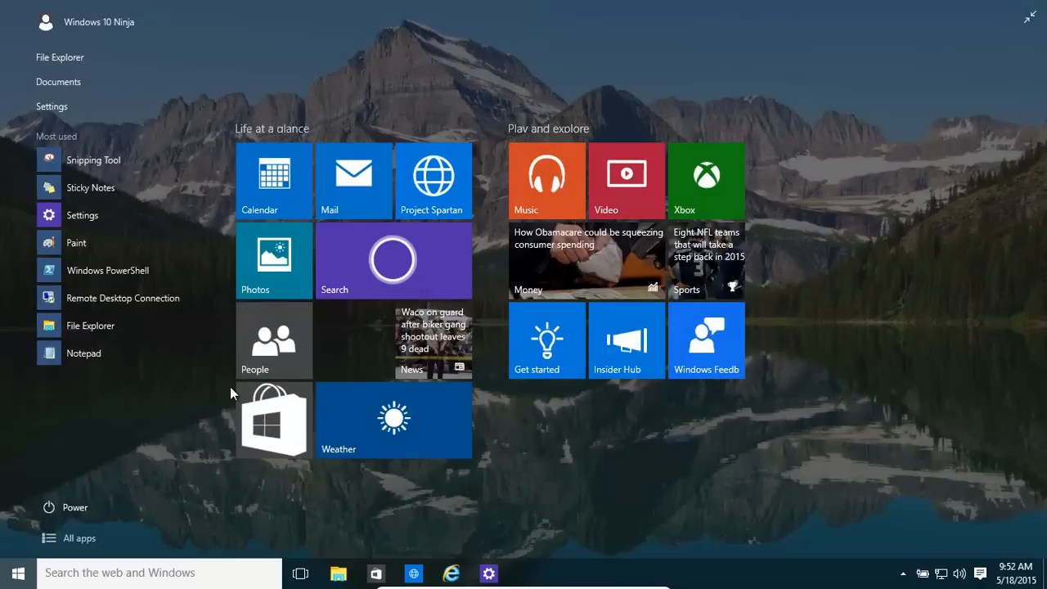
click(18, 572)
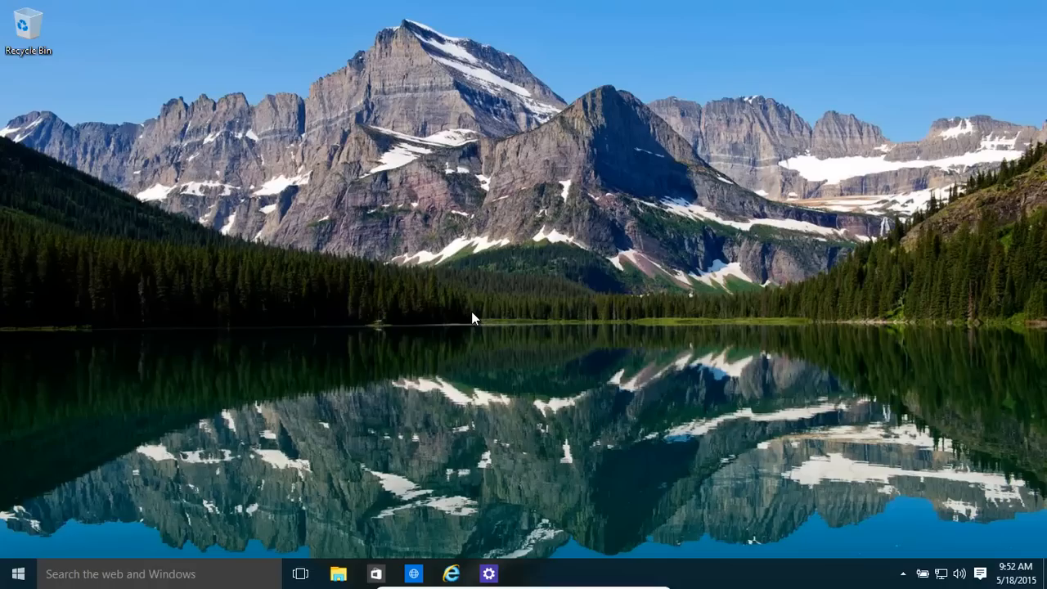
mouse_move(997, 17)
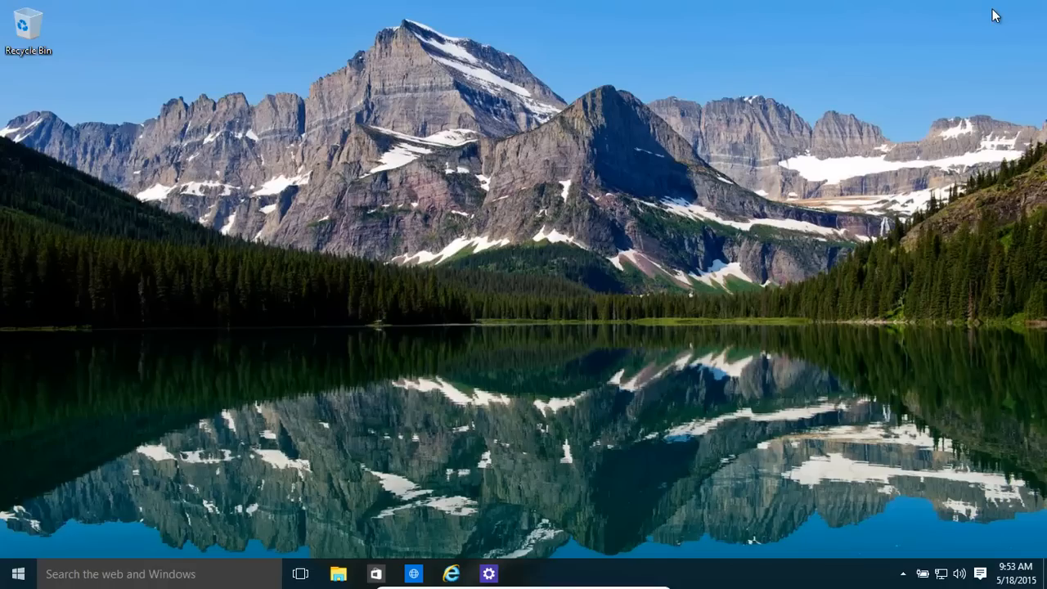
mouse_move(310, 231)
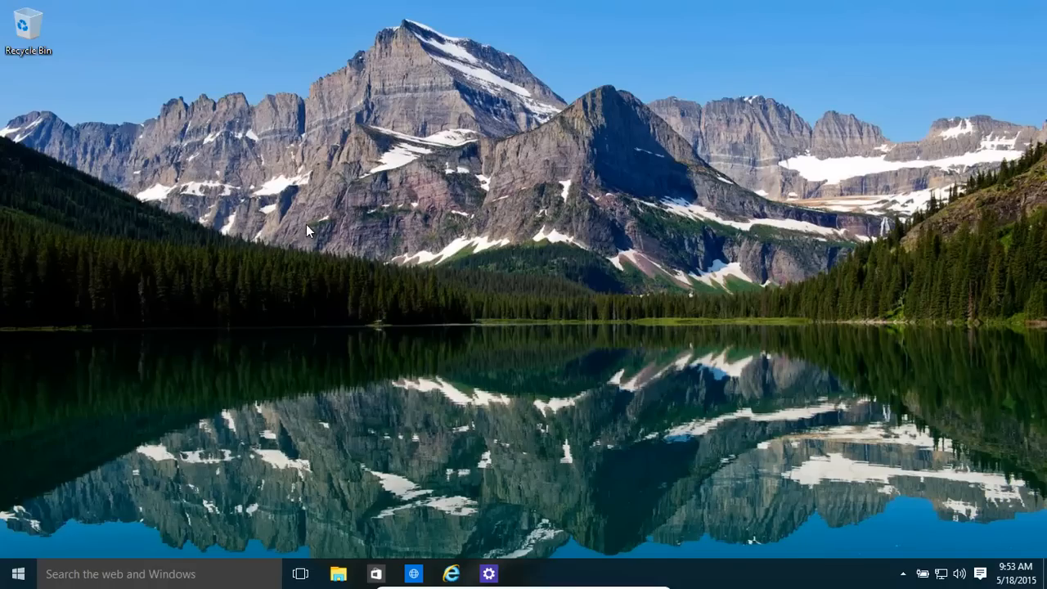
mouse_move(301, 235)
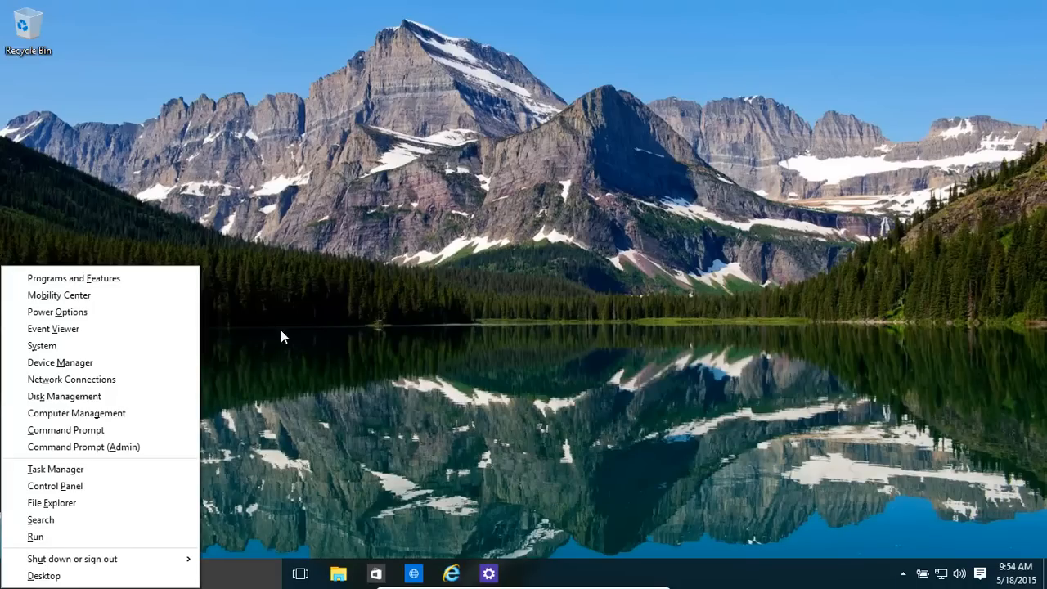
mouse_move(66, 430)
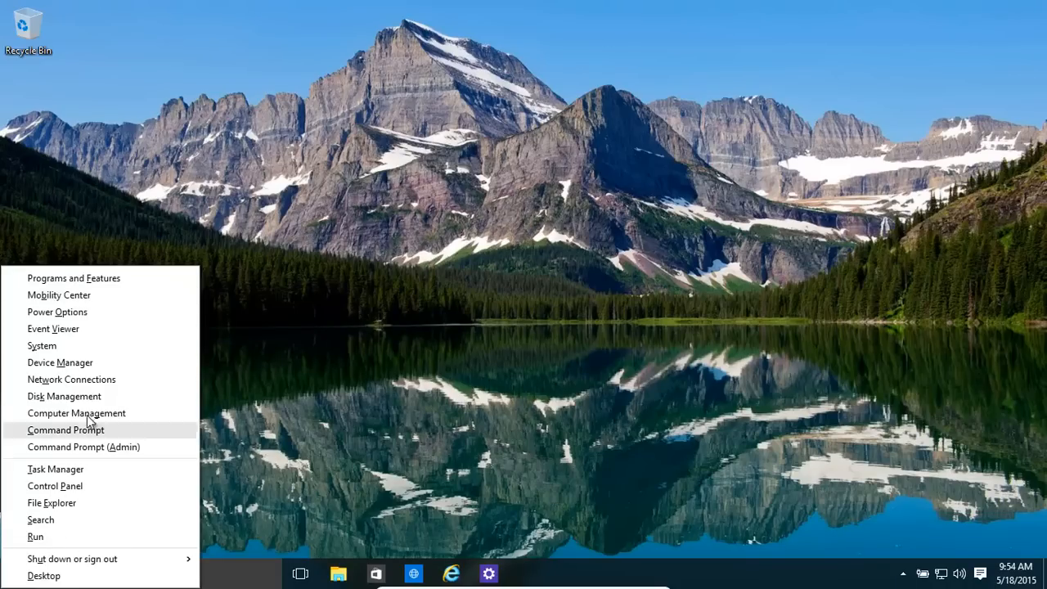
mouse_move(316, 339)
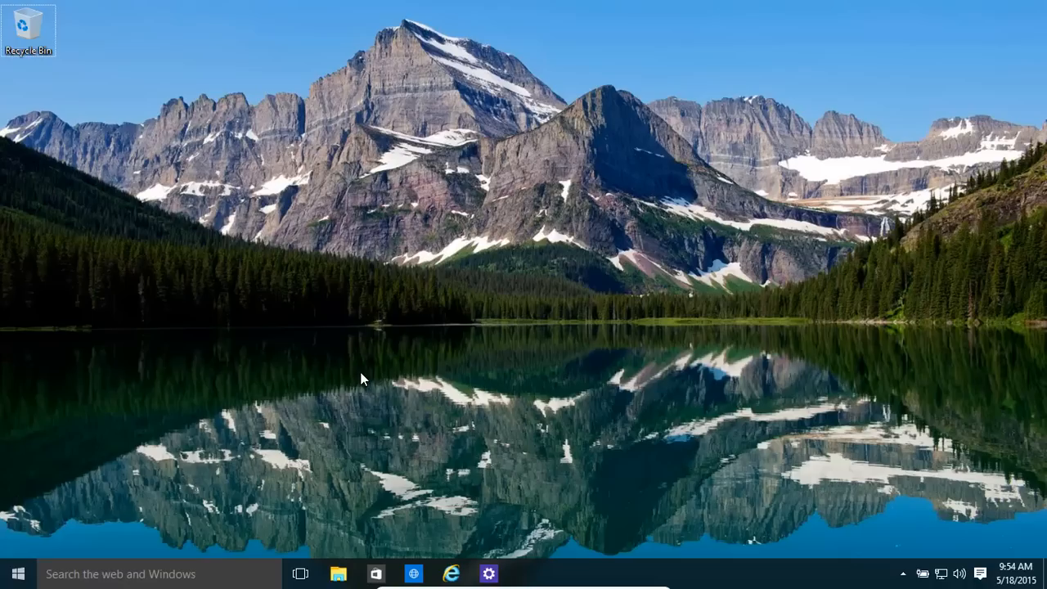
mouse_move(350, 382)
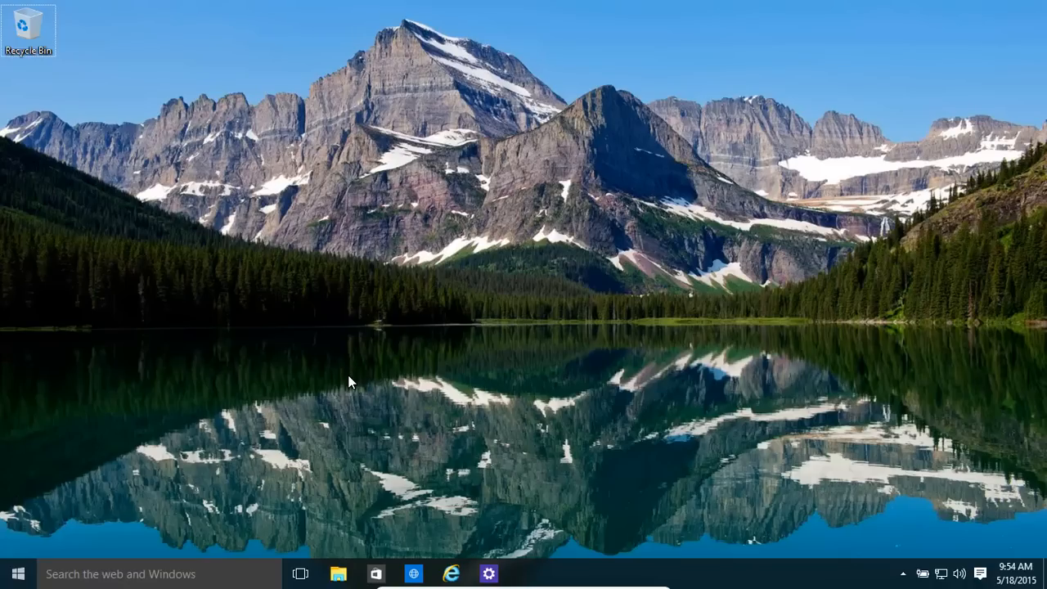
mouse_move(345, 382)
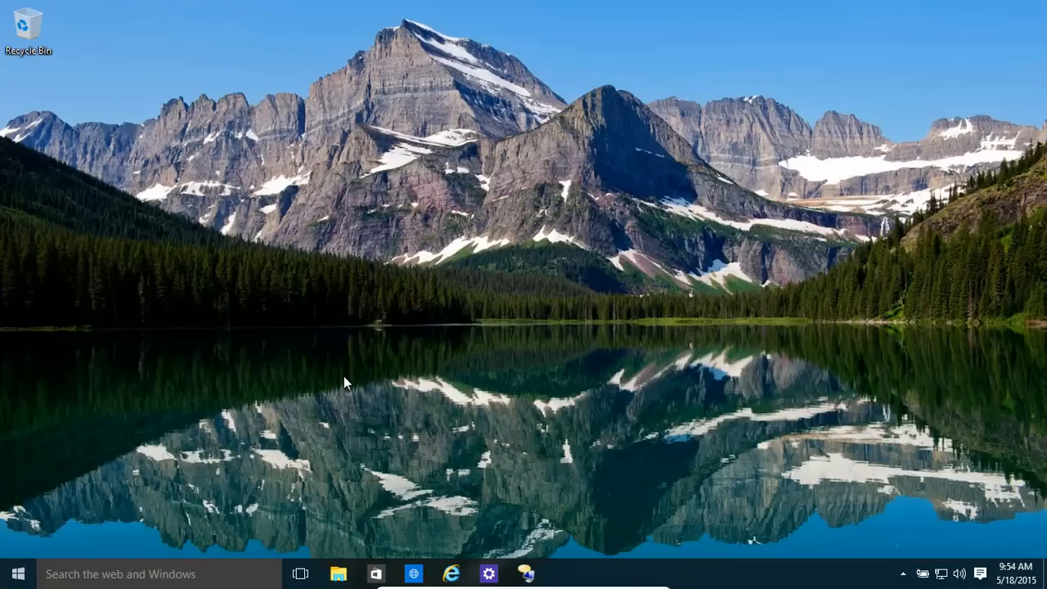
mouse_move(393, 442)
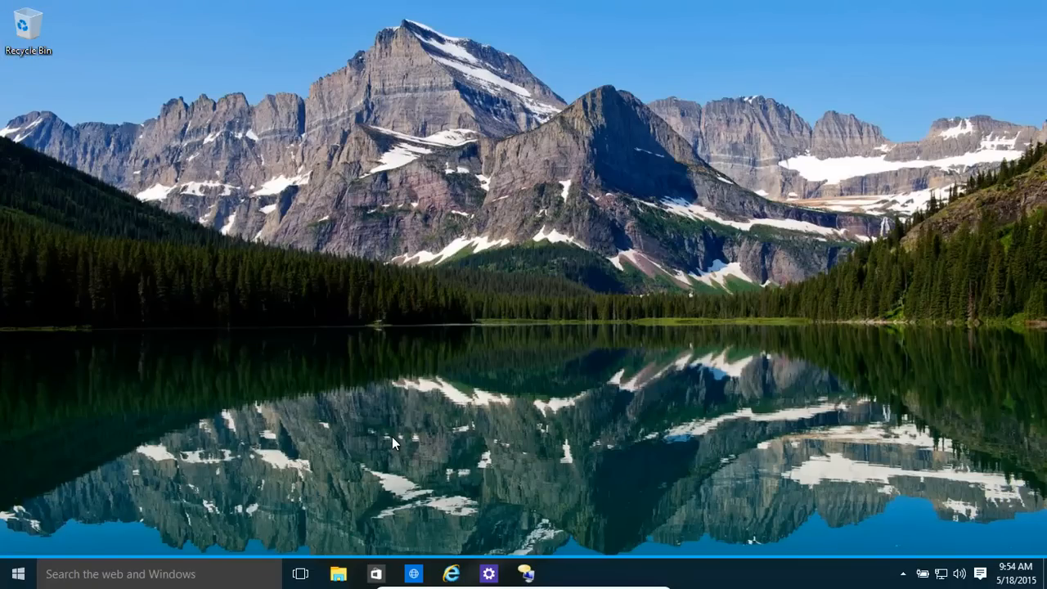
click(525, 573)
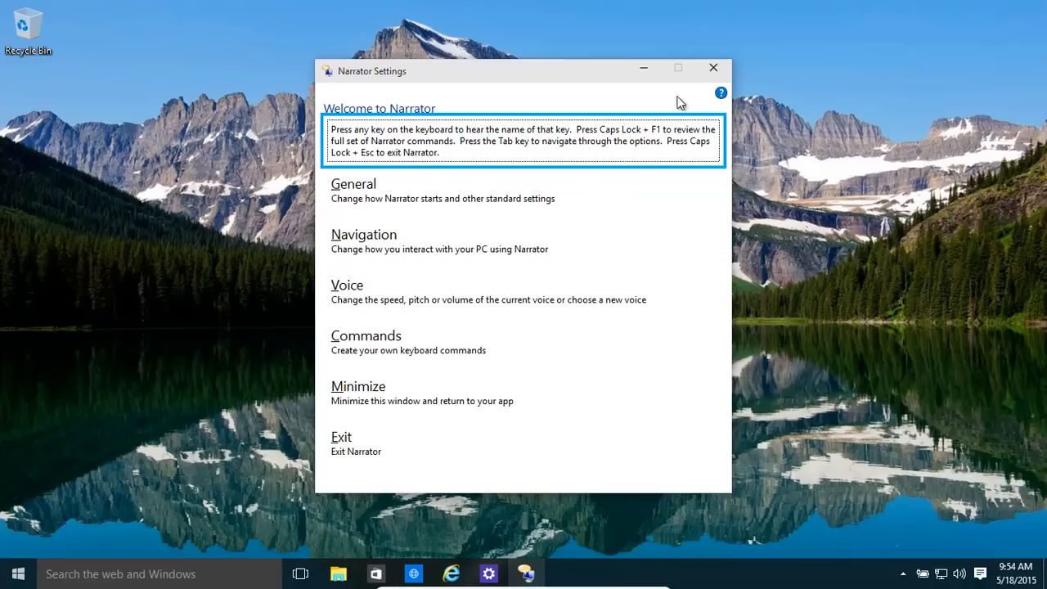
click(713, 67)
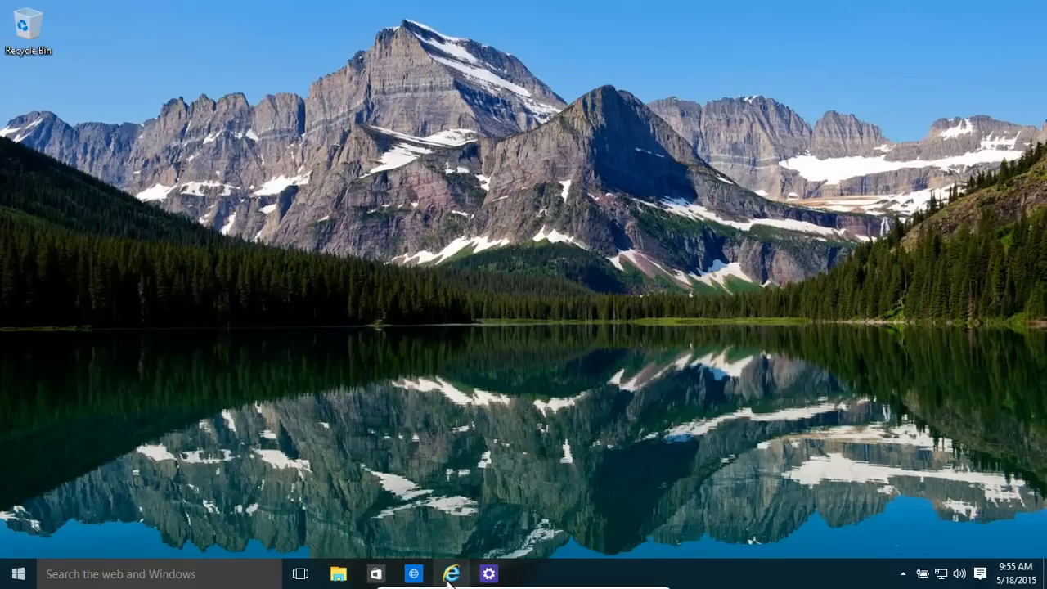
mouse_move(452, 573)
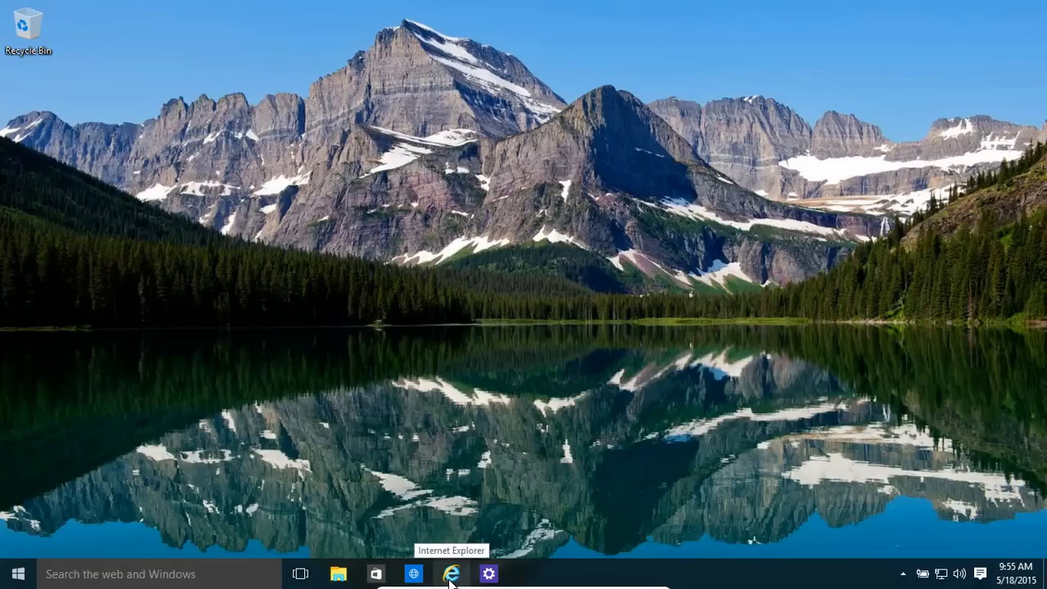
click(338, 574)
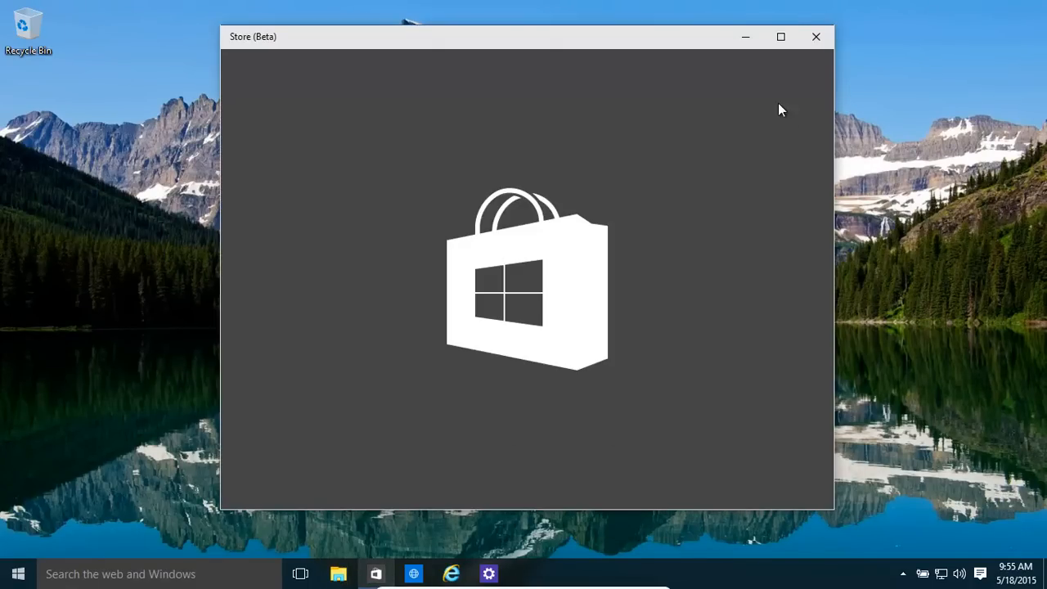
click(815, 37)
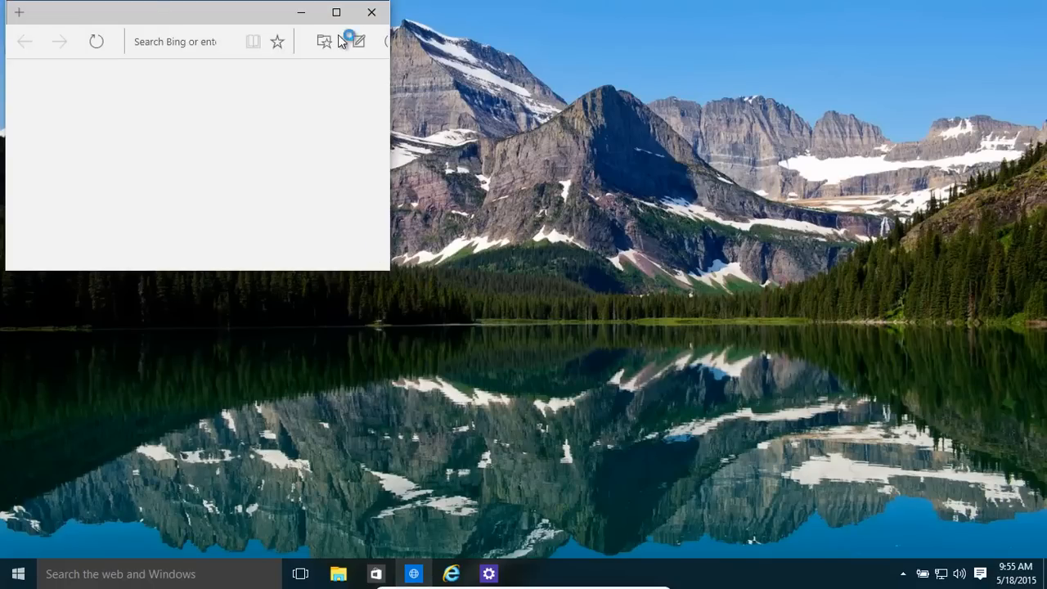
click(372, 11)
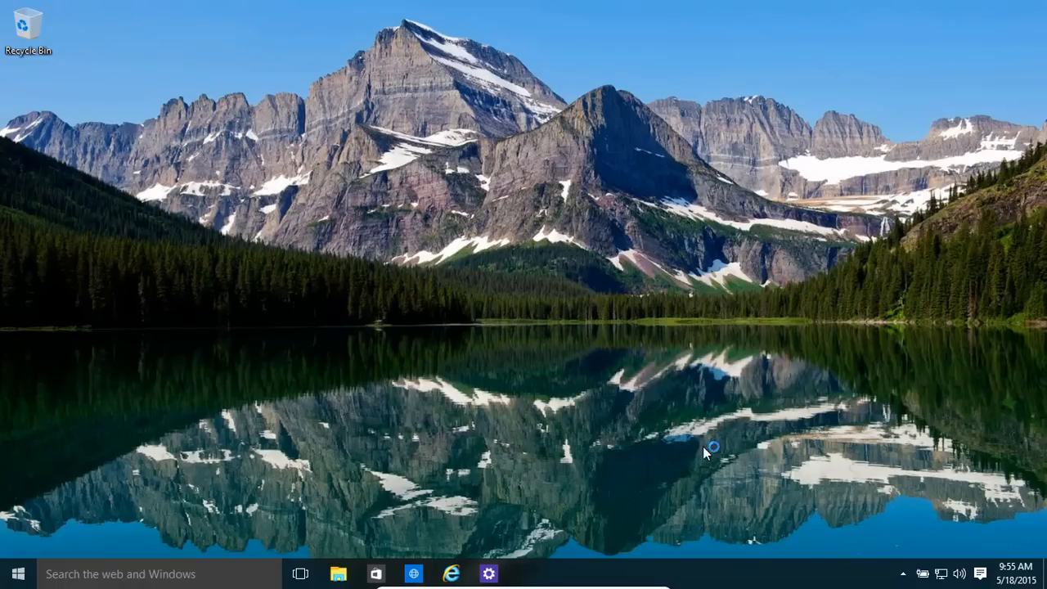
mouse_move(662, 456)
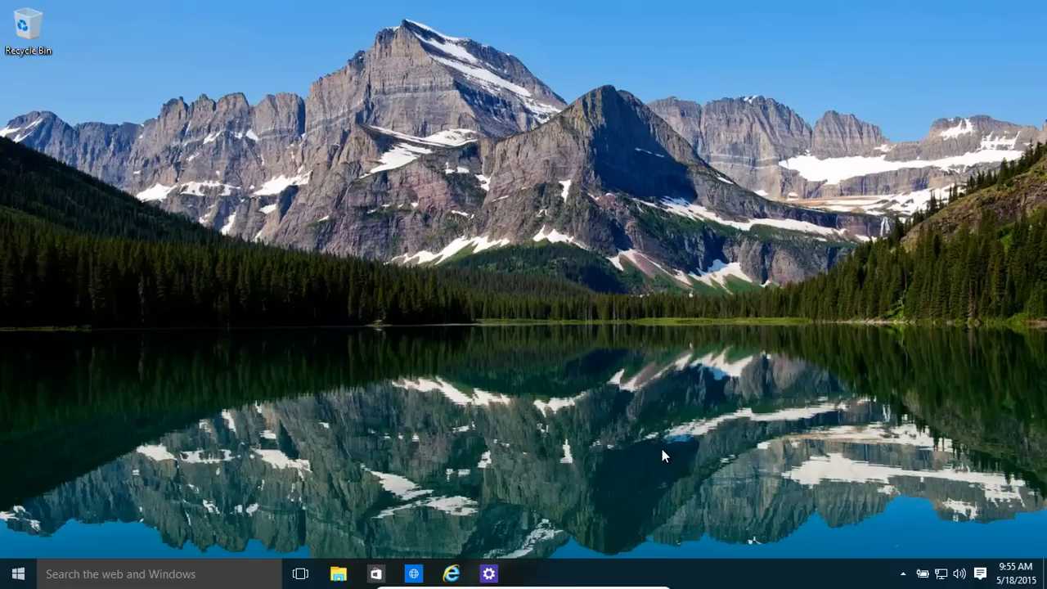
mouse_move(655, 455)
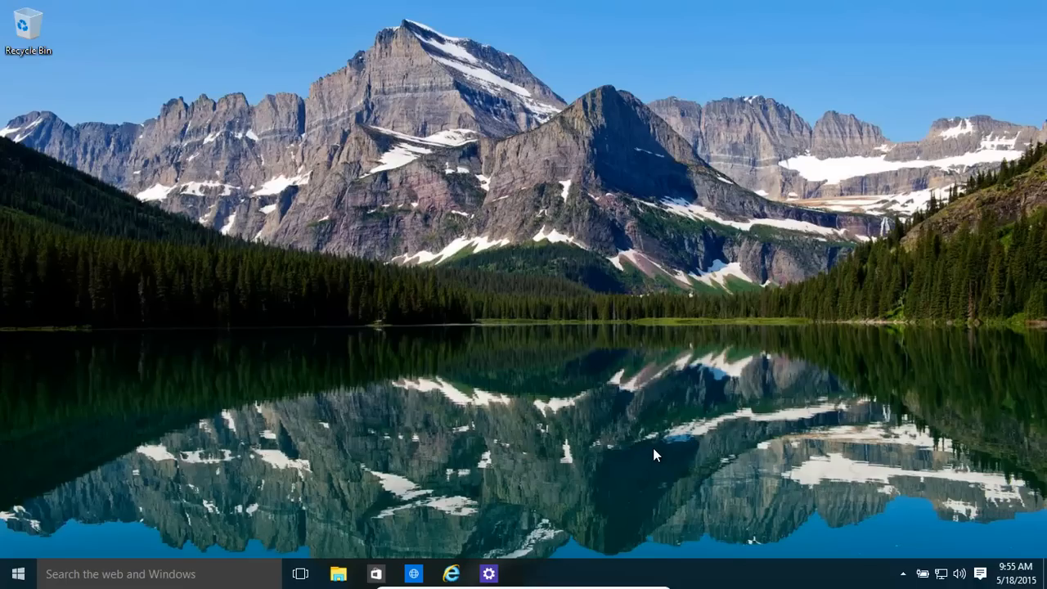
mouse_move(642, 448)
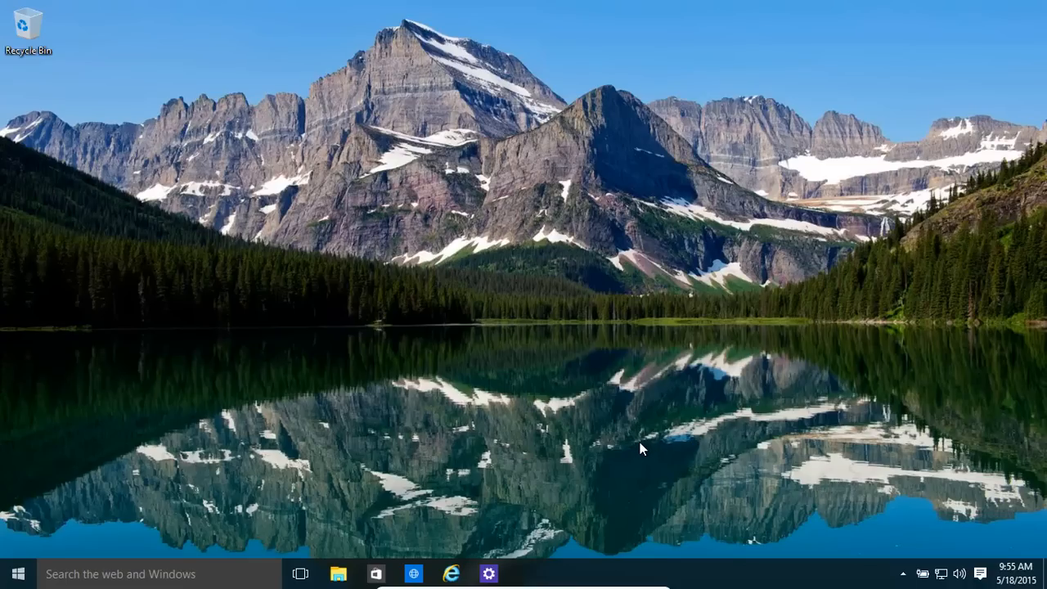